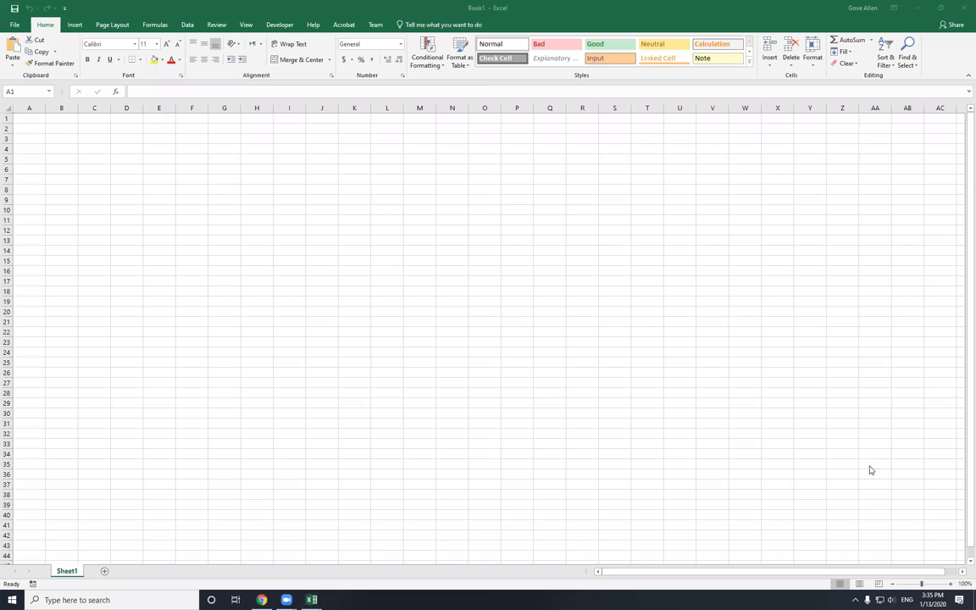
mouse_move(261, 285)
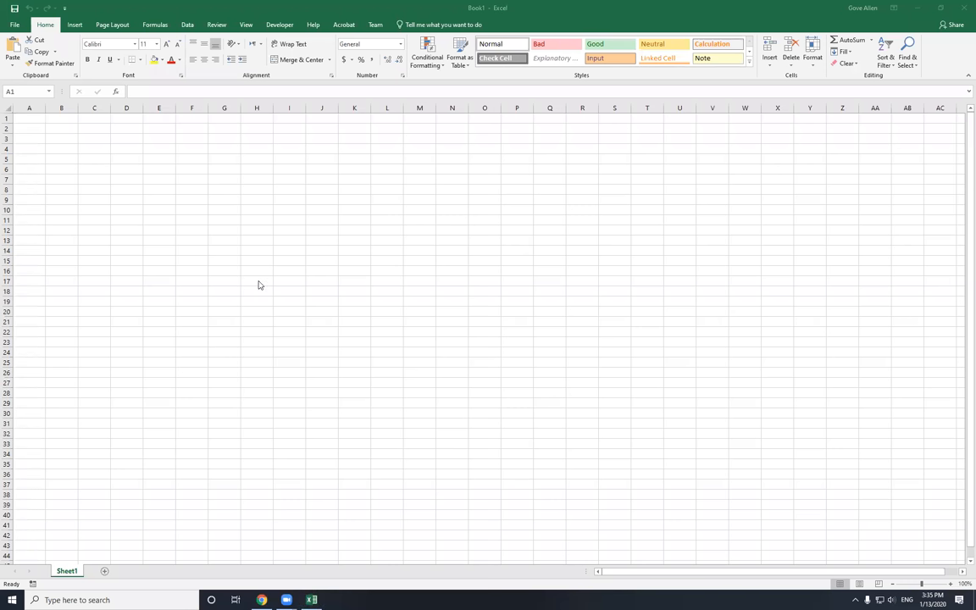
mouse_move(227, 19)
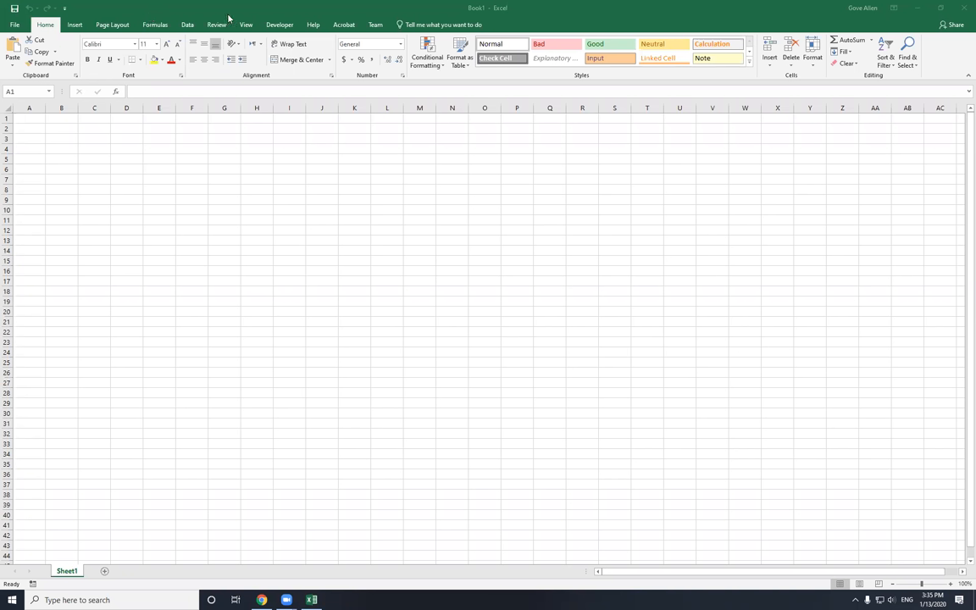
mouse_move(134, 143)
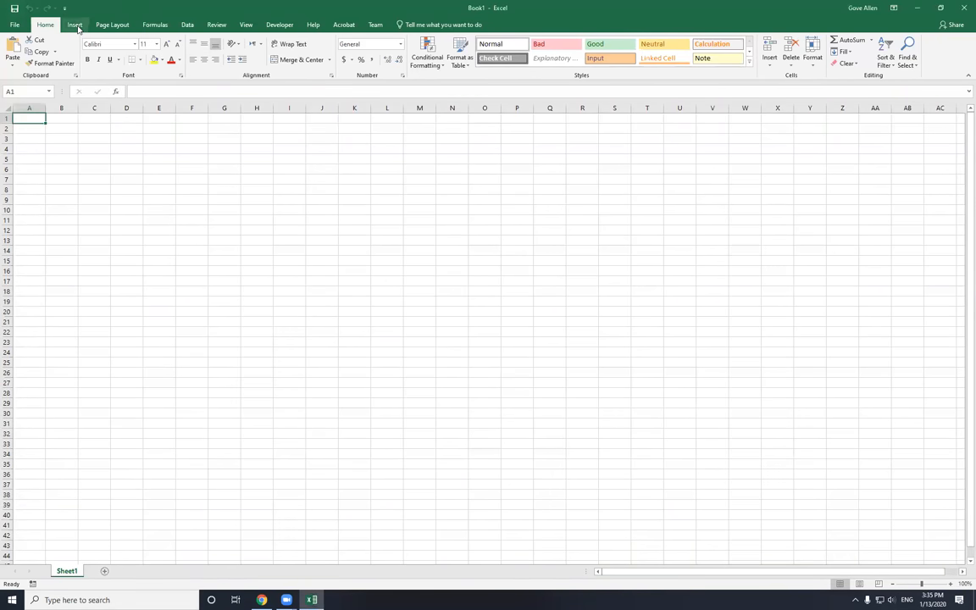
Search the Office add-ins store for 'myeducator' to find the MyEducator Add-in.
left_click(74, 24)
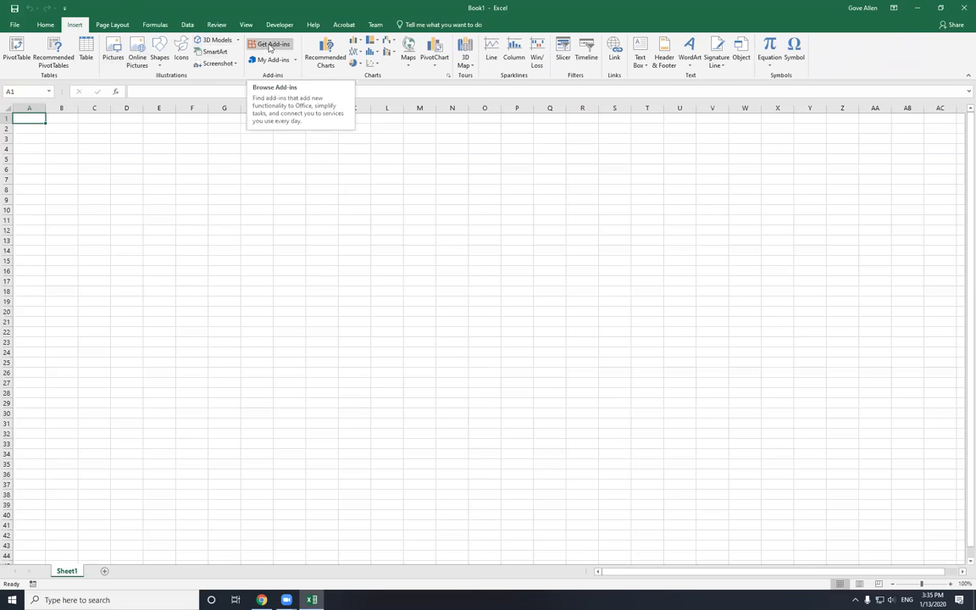
left_click(271, 47)
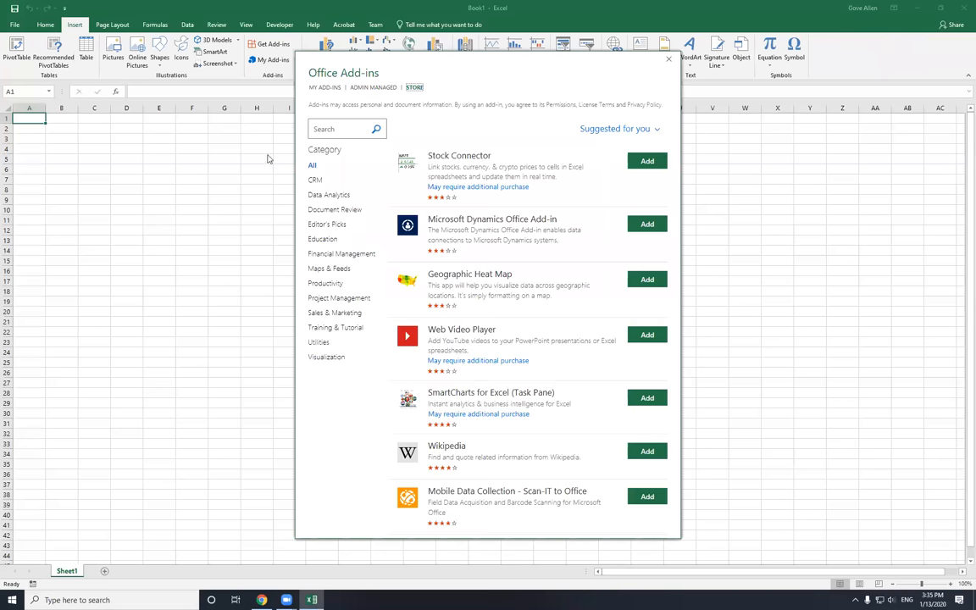
left_click(342, 129)
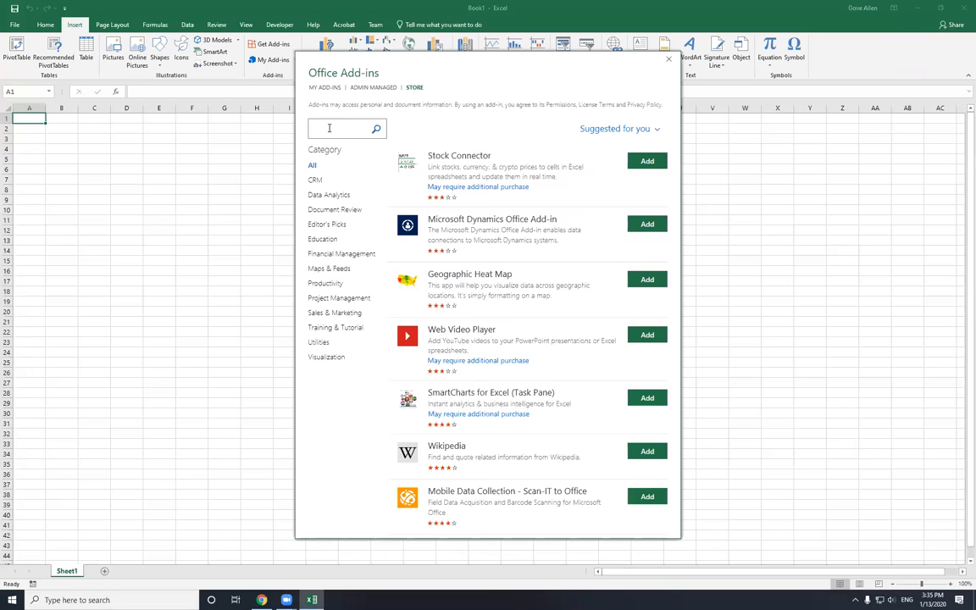
type("myeducator")
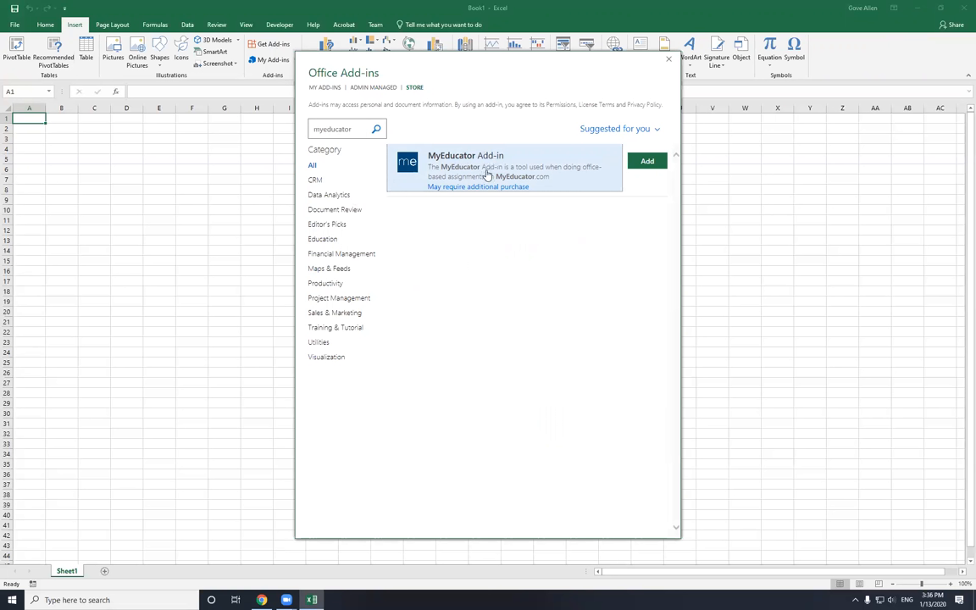
mouse_move(443, 189)
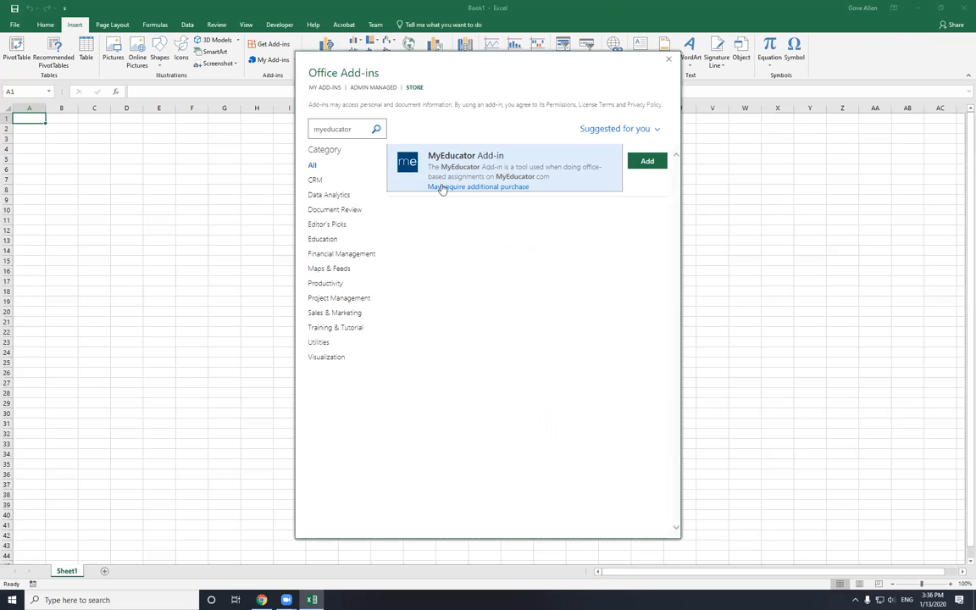
mouse_move(515, 189)
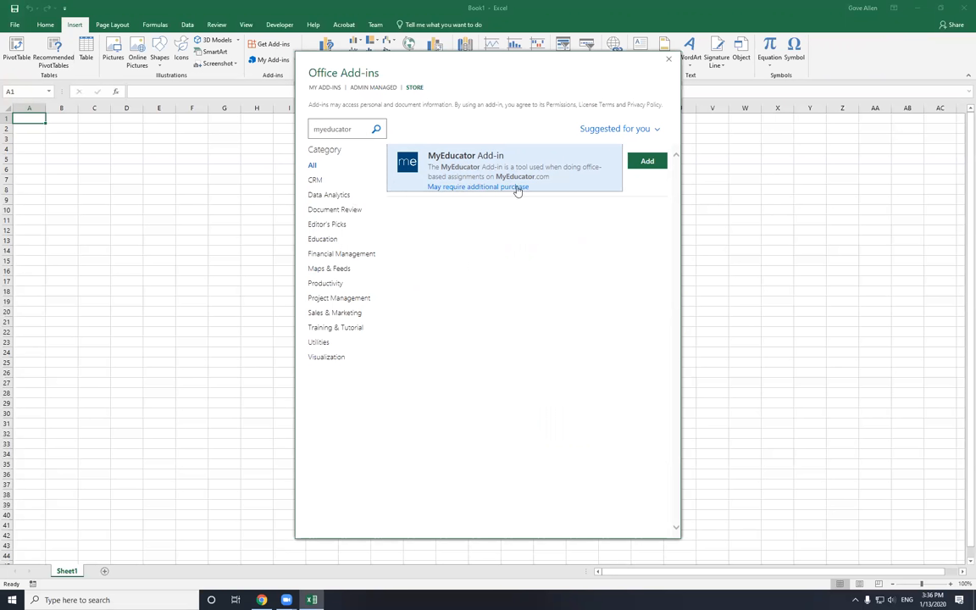
mouse_move(522, 191)
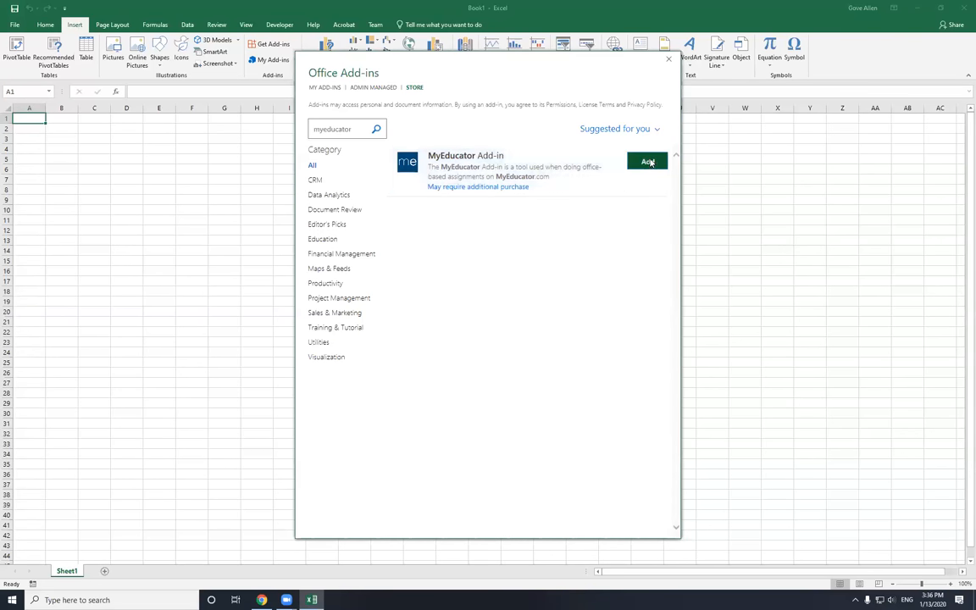
Install the MyEducator Add-in, accepting its license, and bring up its Tasks pane key box.
left_click(648, 161)
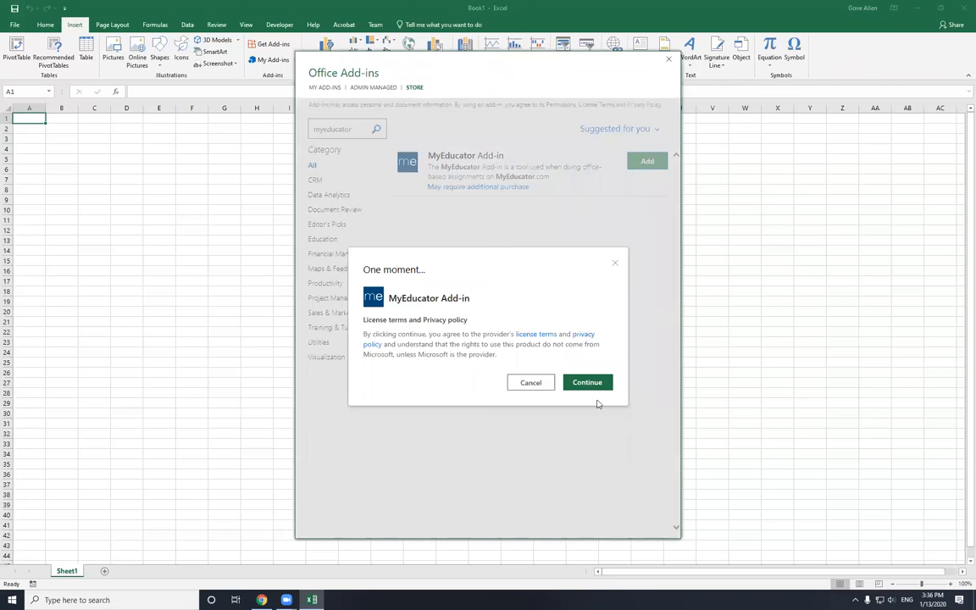
left_click(587, 383)
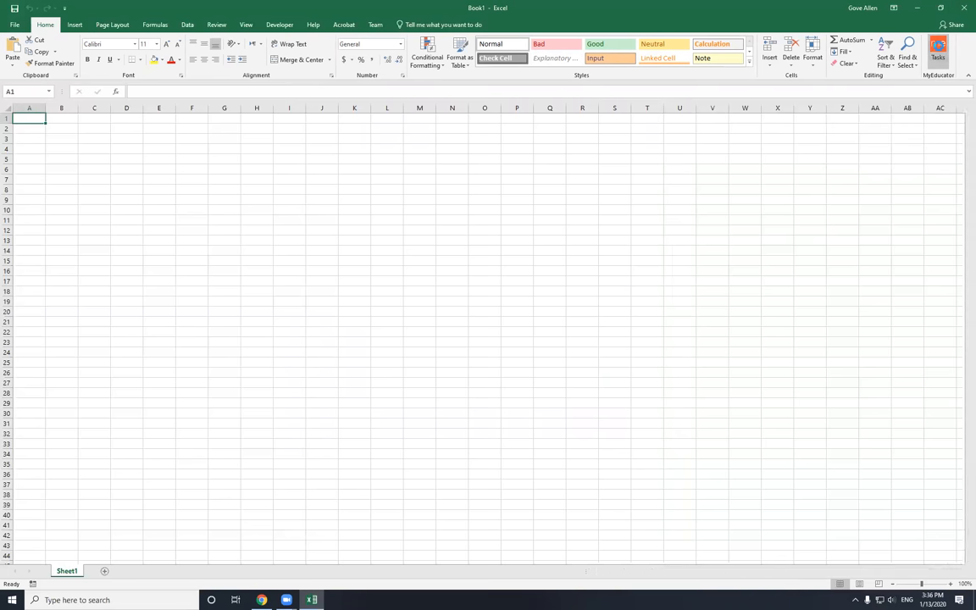
left_click(939, 48)
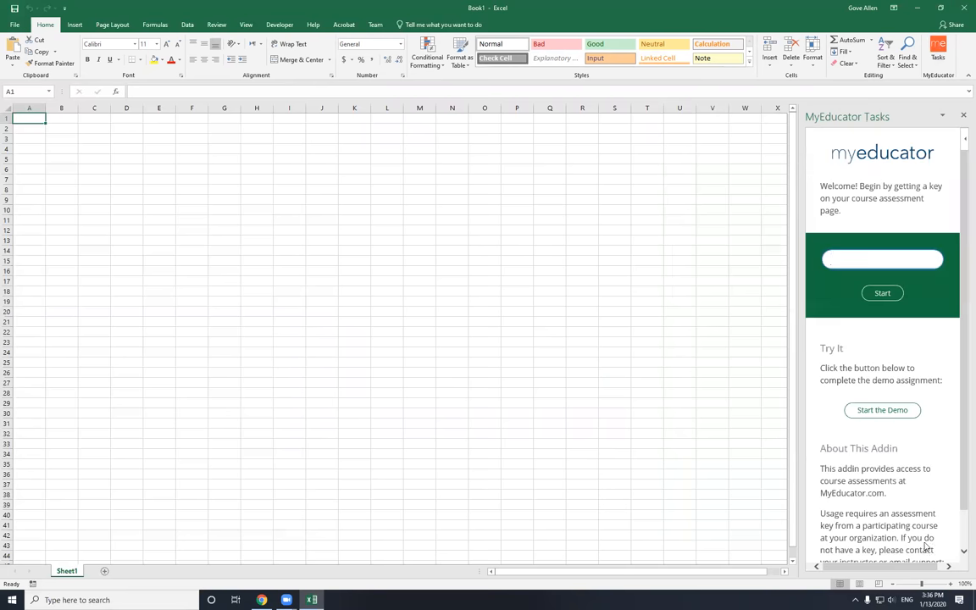
left_click(881, 259)
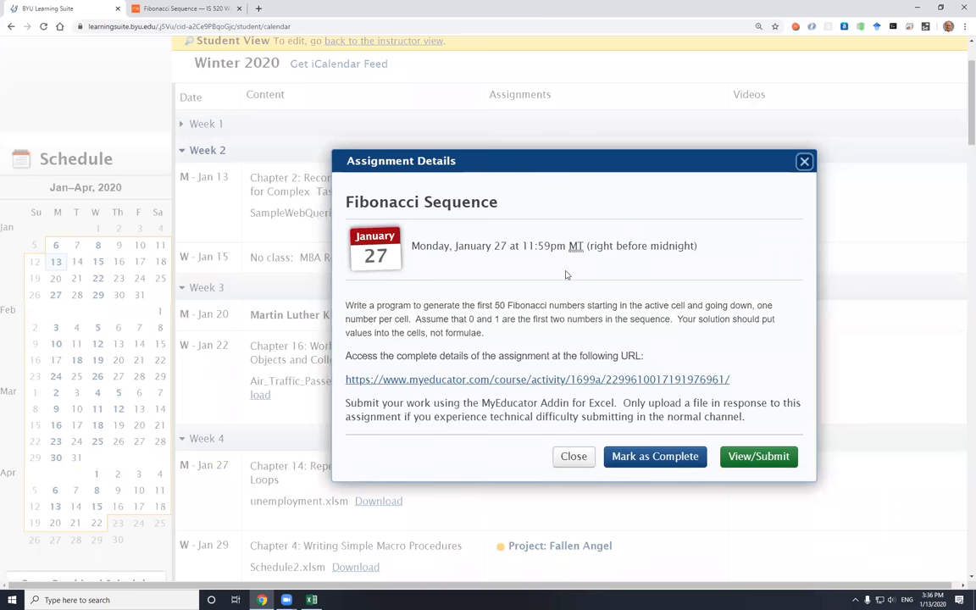
mouse_move(534, 196)
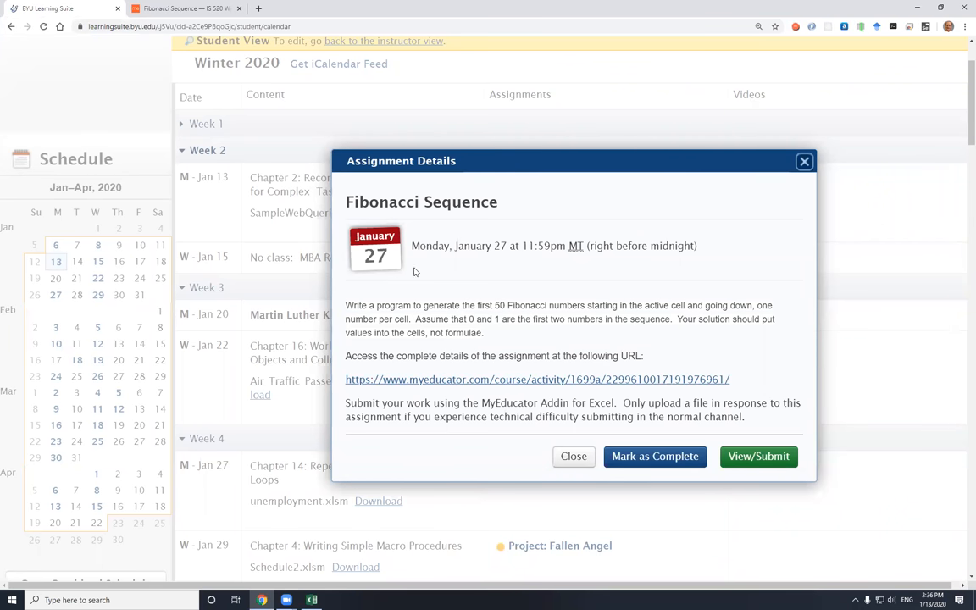
mouse_move(485, 379)
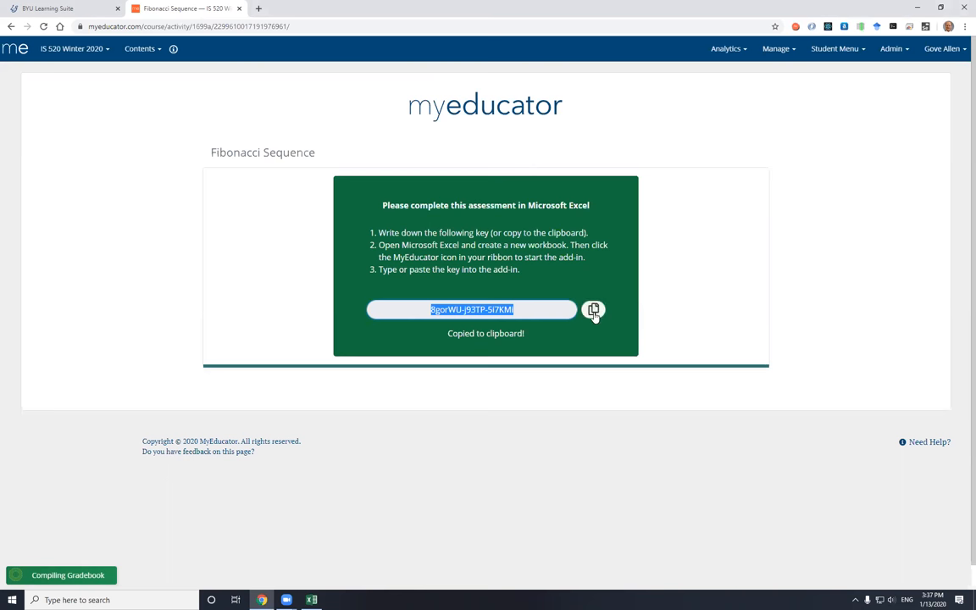
key("alt+tab")
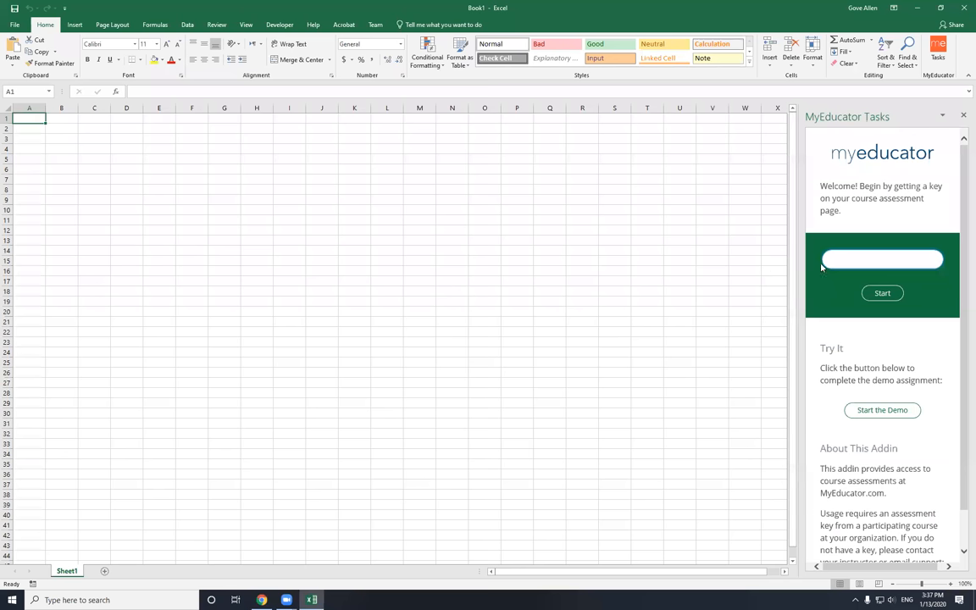
left_click(882, 259)
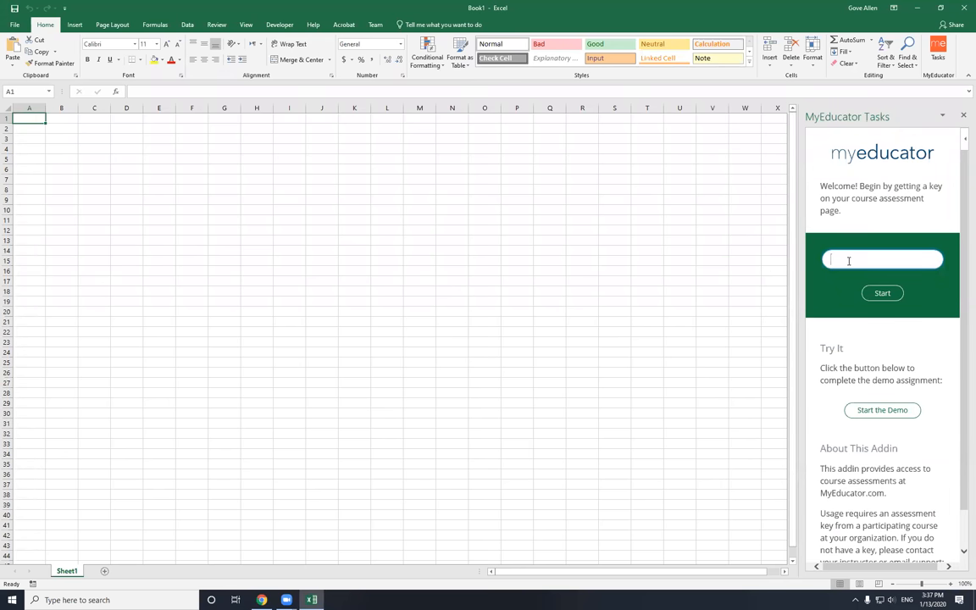
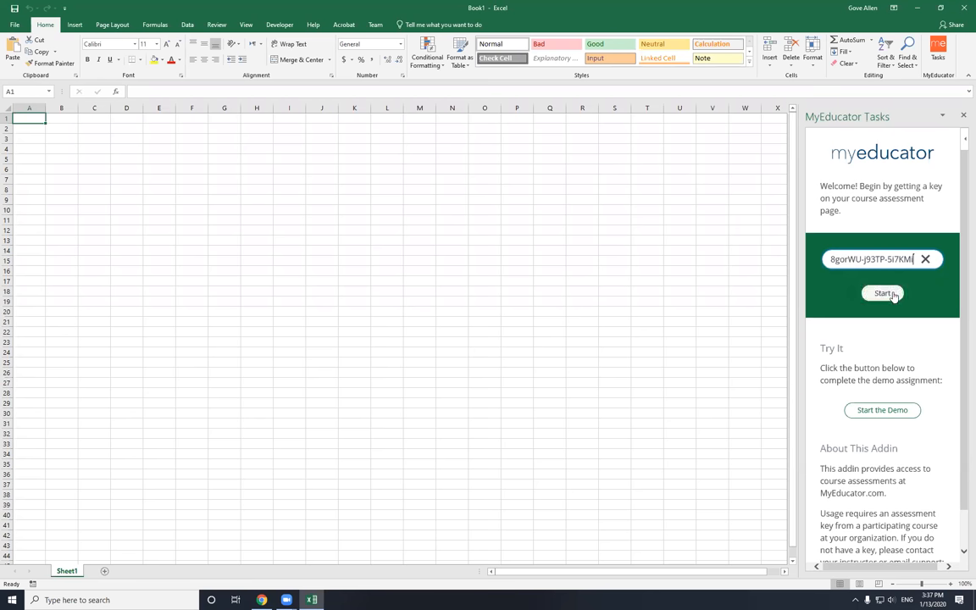
left_click(881, 293)
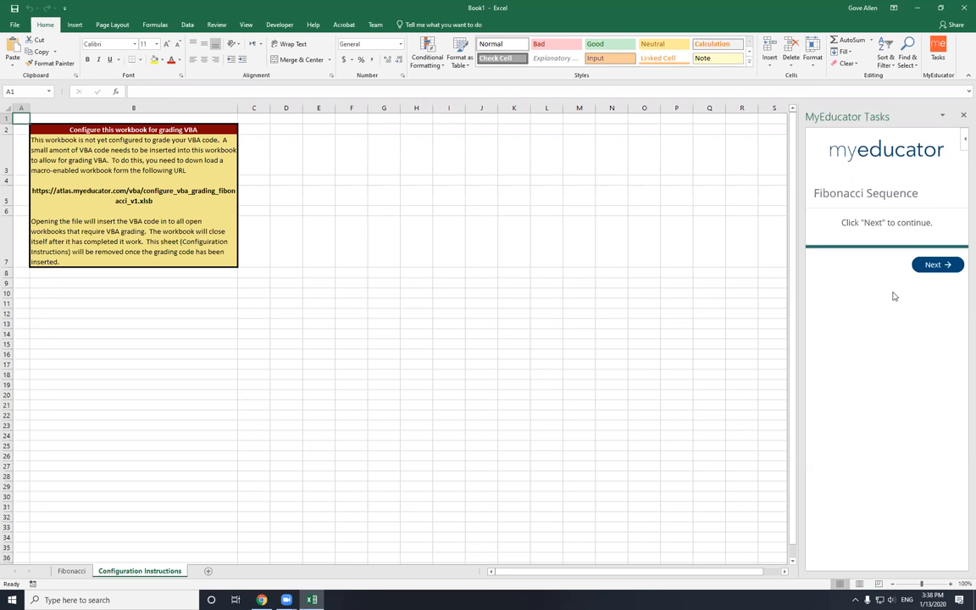
mouse_move(827, 264)
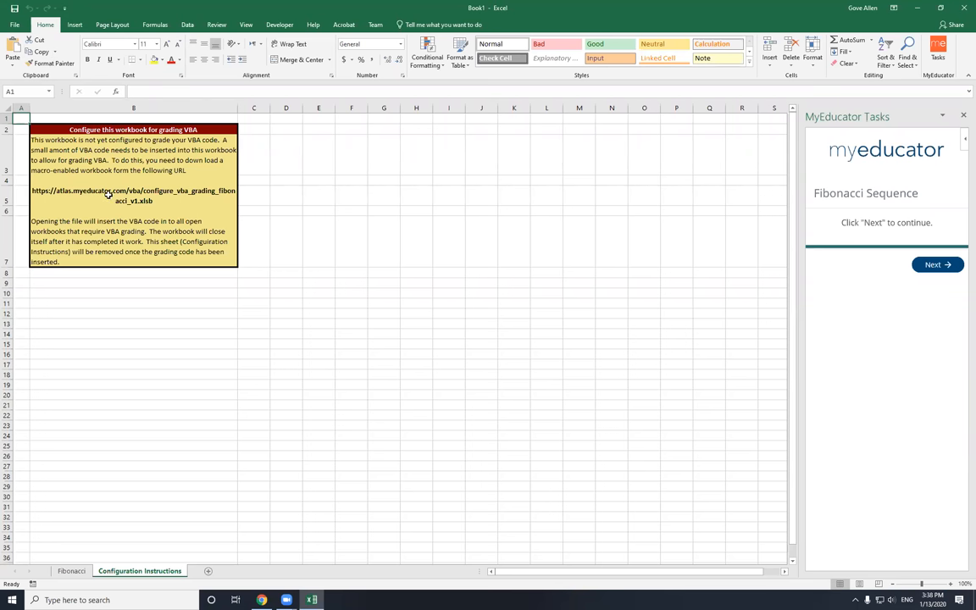
Select the cell holding the configuration workbook link so it becomes a clickable hyperlink.
left_click(133, 195)
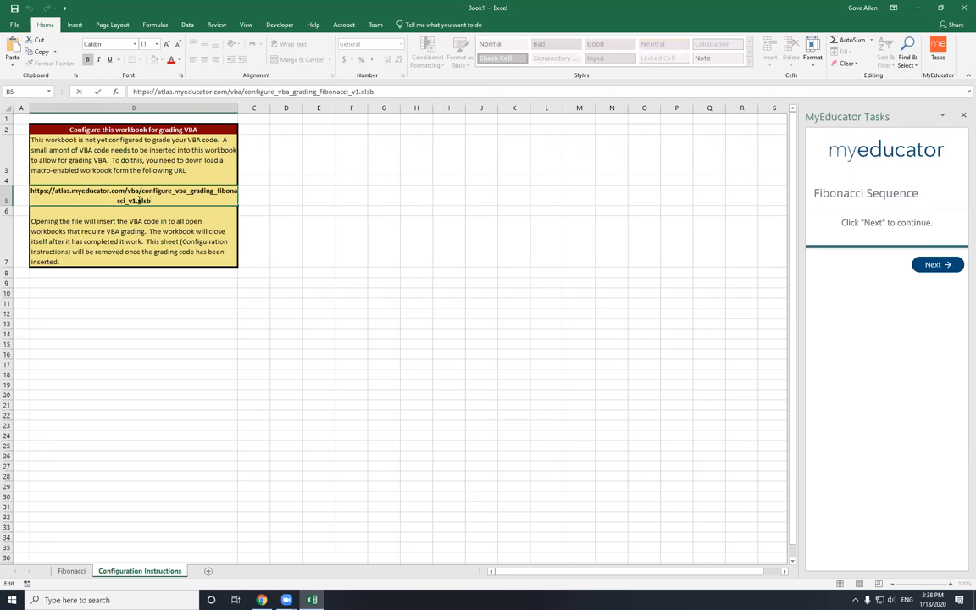
left_click(134, 211)
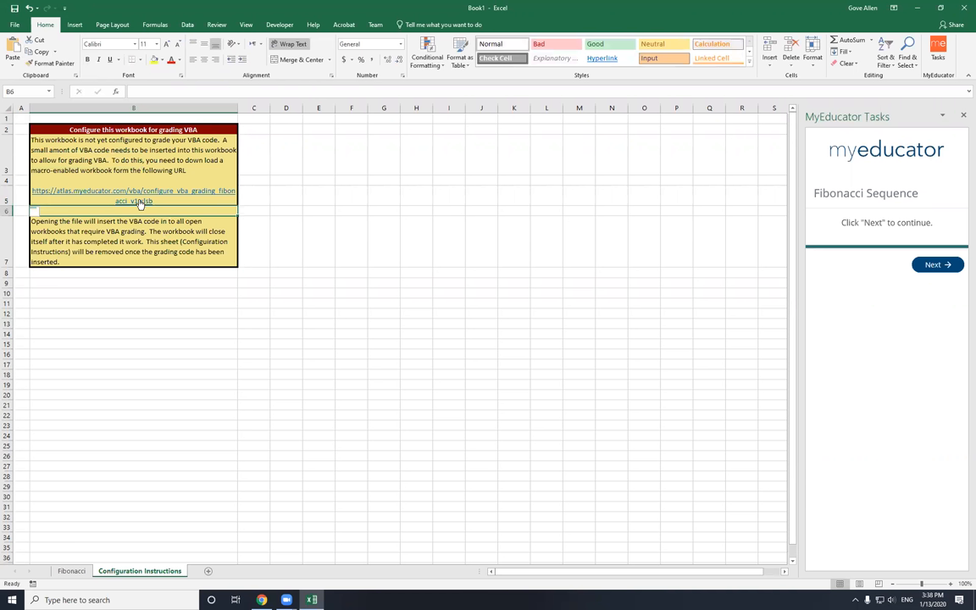
mouse_move(133, 195)
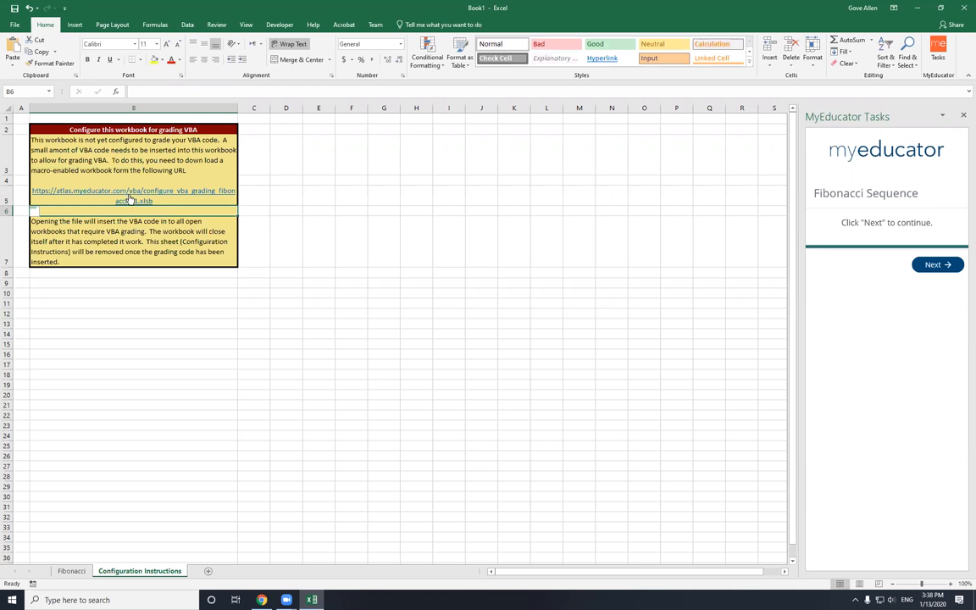
mouse_move(132, 193)
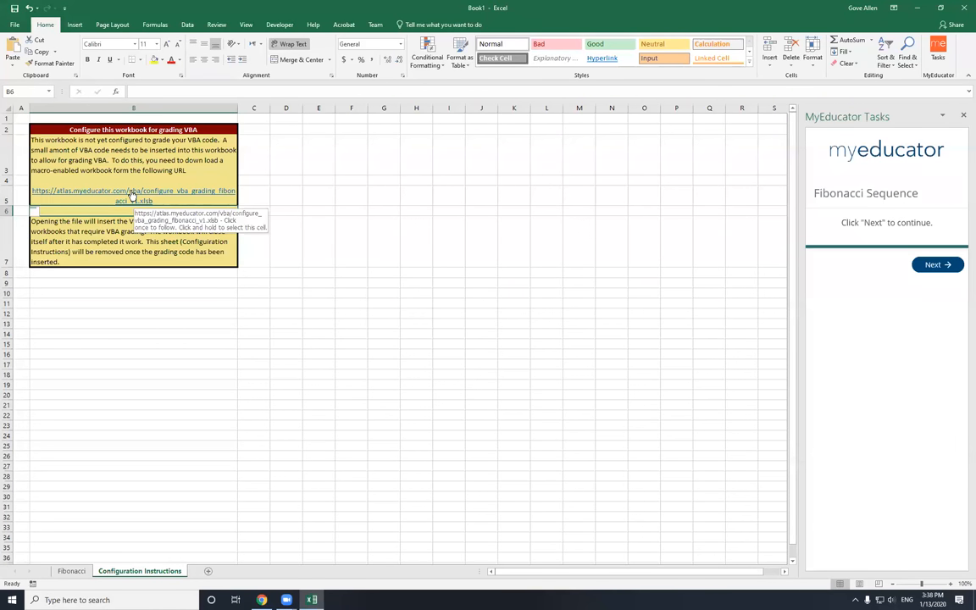
left_click(132, 195)
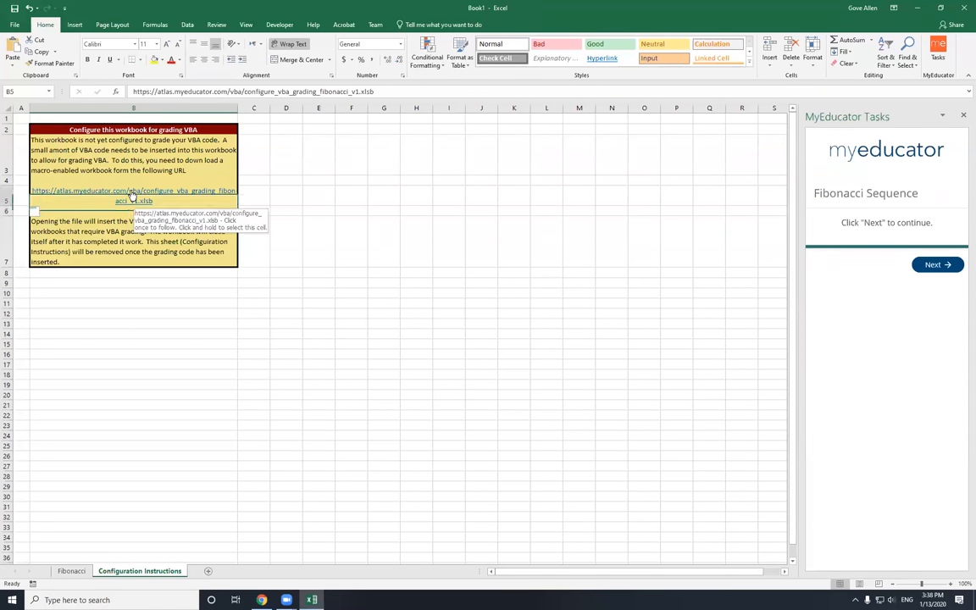
Open the grading configuration workbook from the link with macros enabled and trusted.
left_click(132, 189)
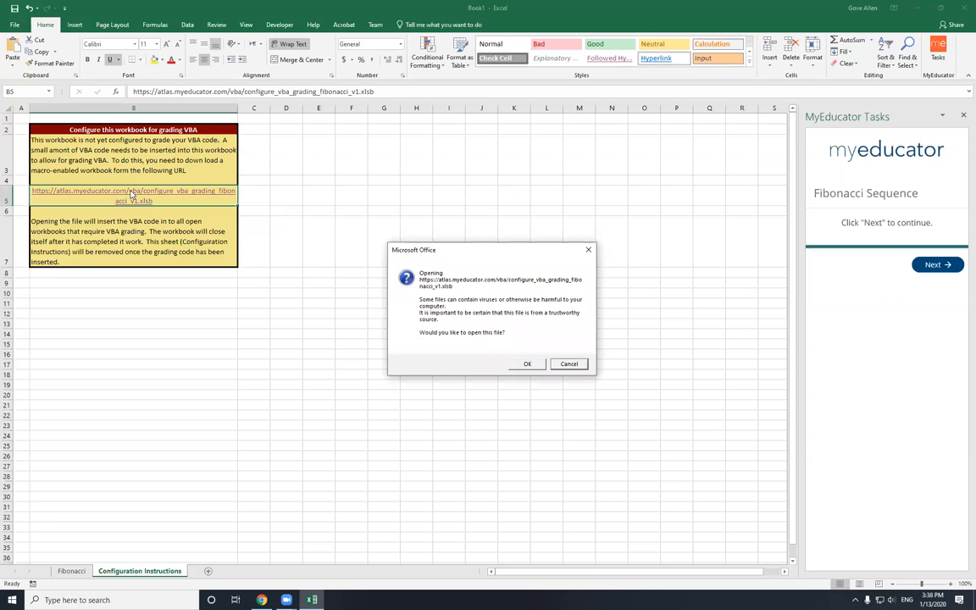
mouse_move(493, 317)
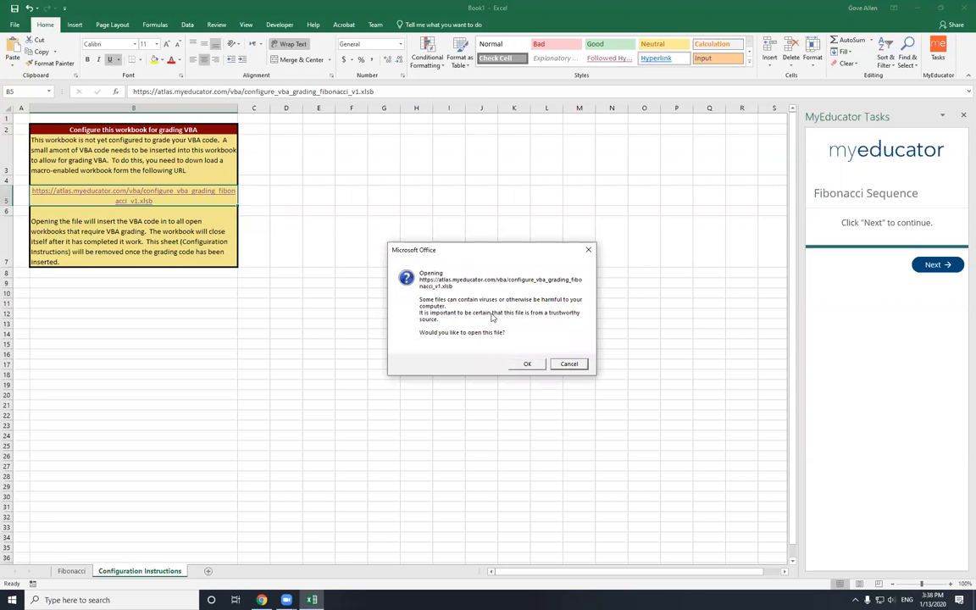
mouse_move(487, 275)
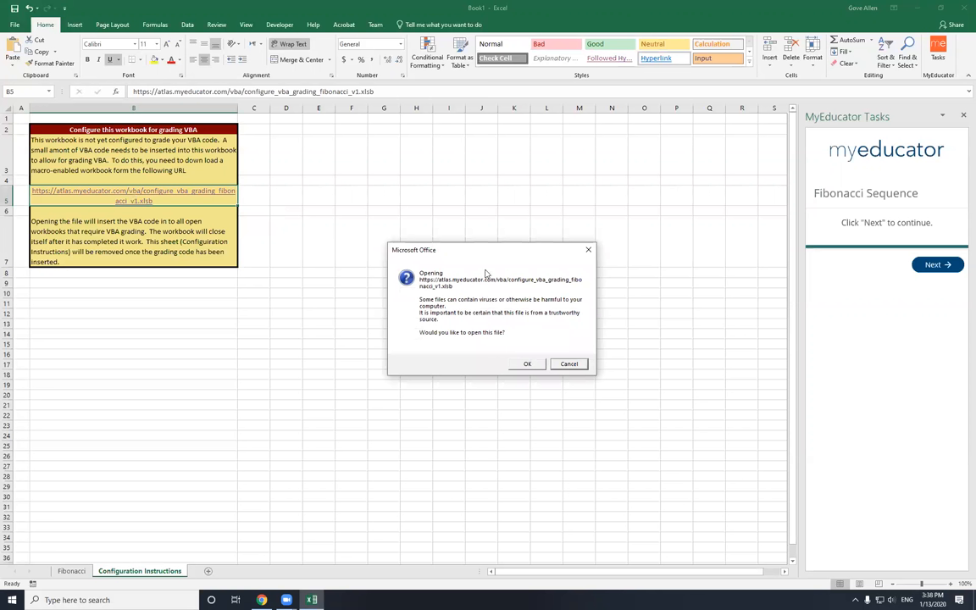
mouse_move(515, 338)
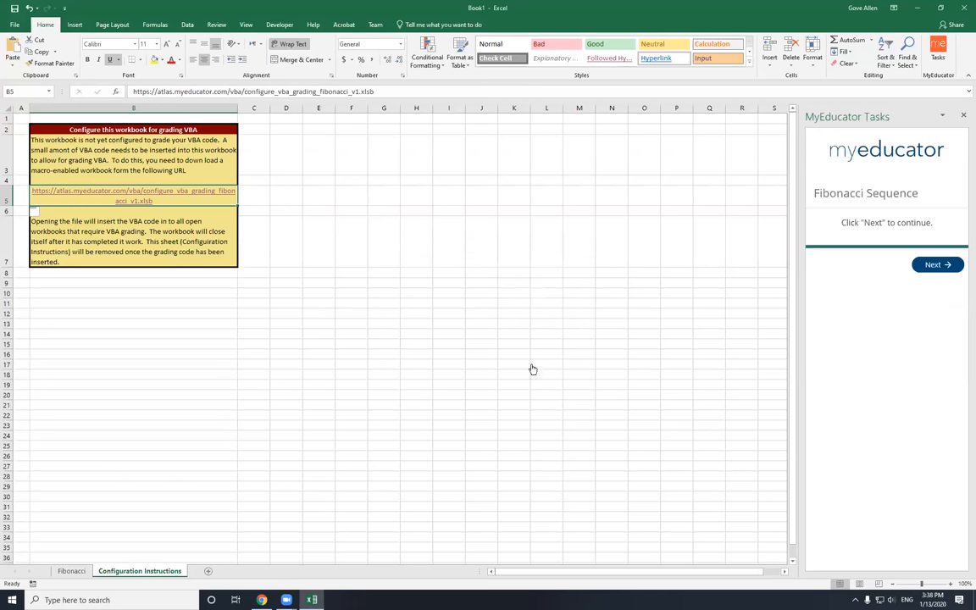
left_click(132, 195)
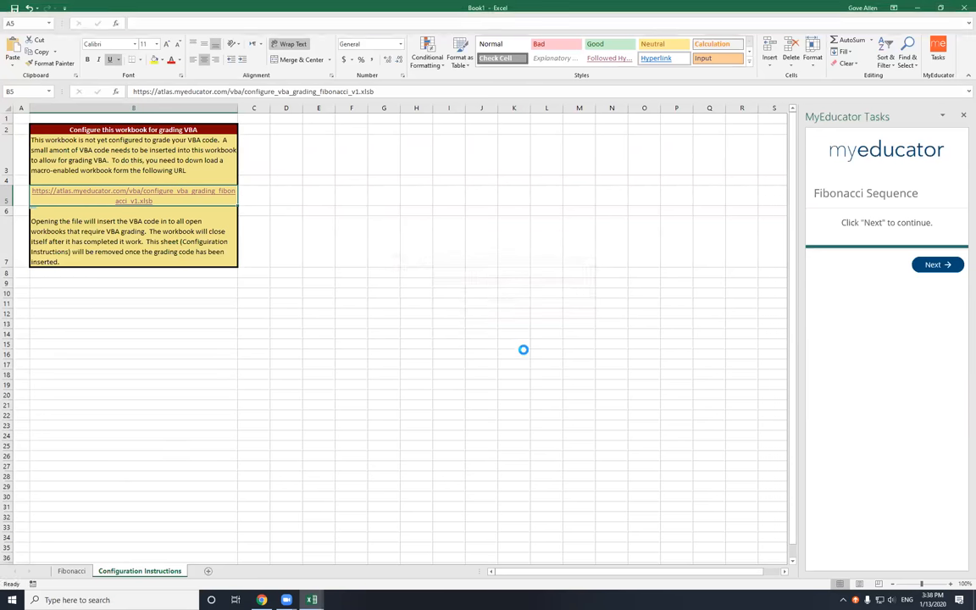
left_click(132, 197)
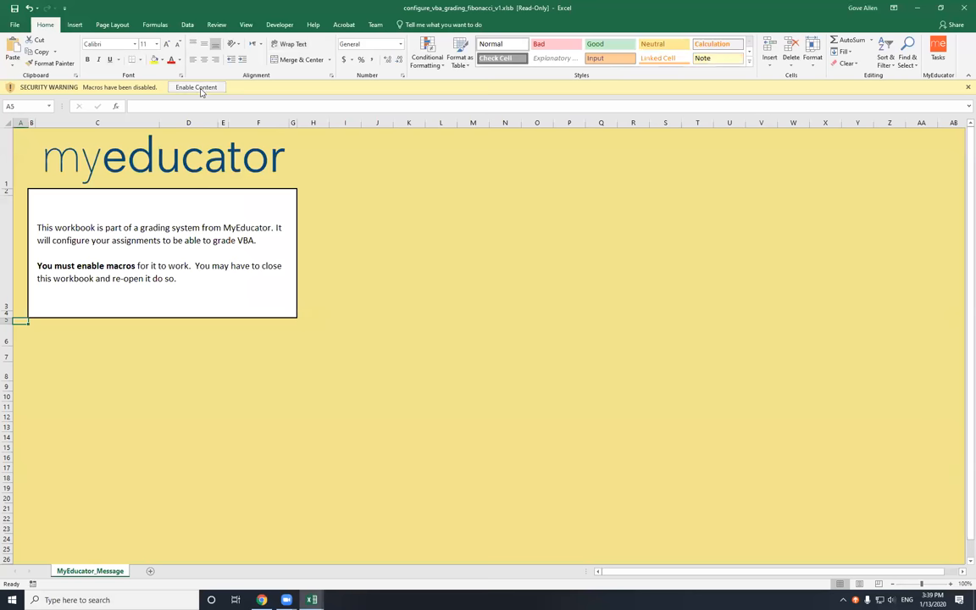
left_click(197, 88)
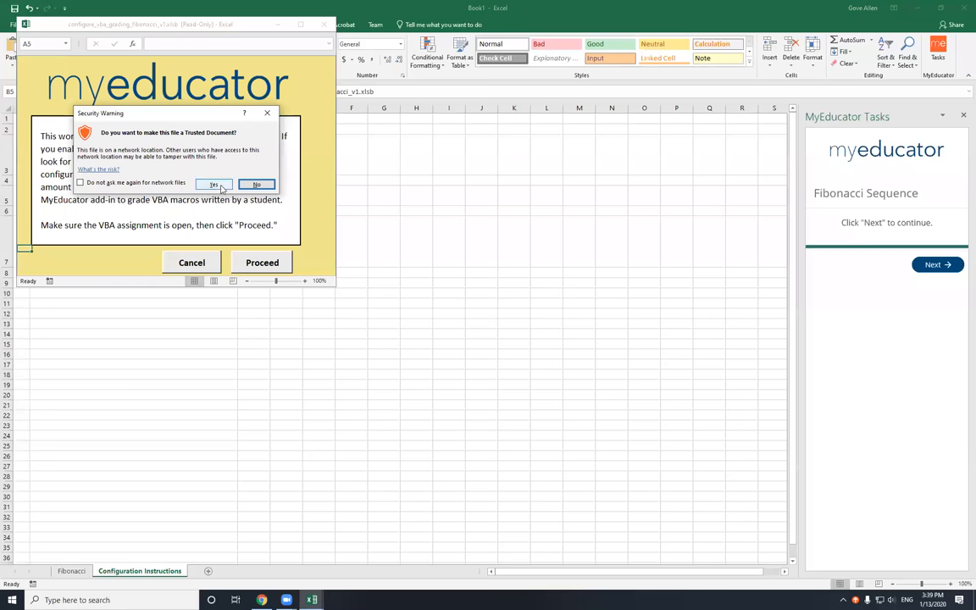
left_click(214, 183)
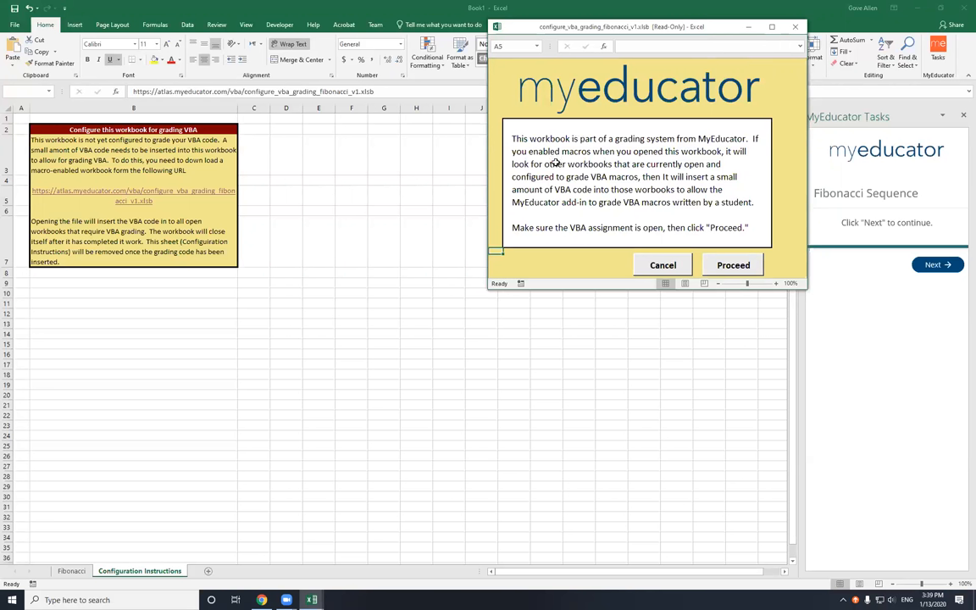
mouse_move(617, 159)
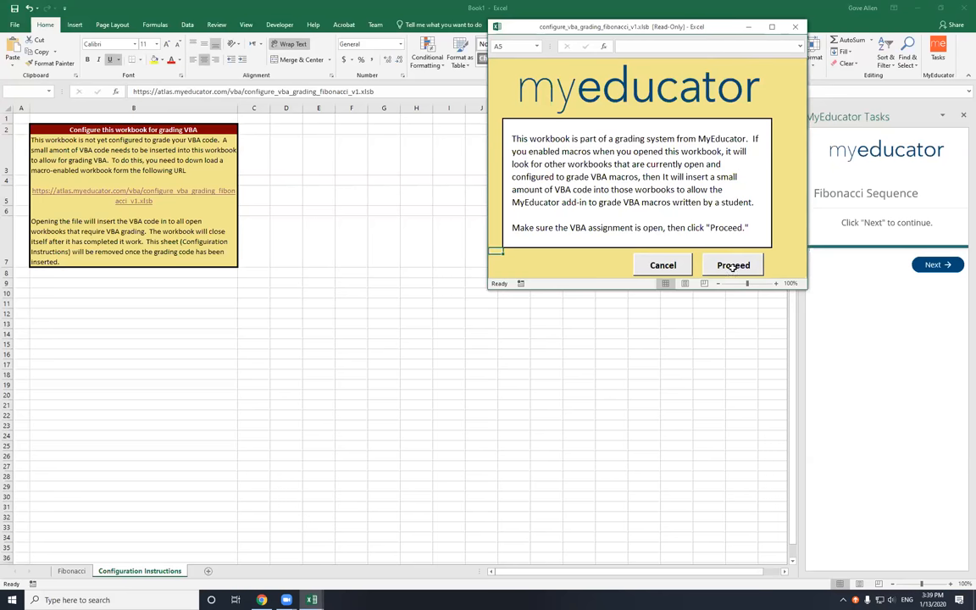
Let the workbook configure Book1 for macro grading, then close it.
left_click(733, 264)
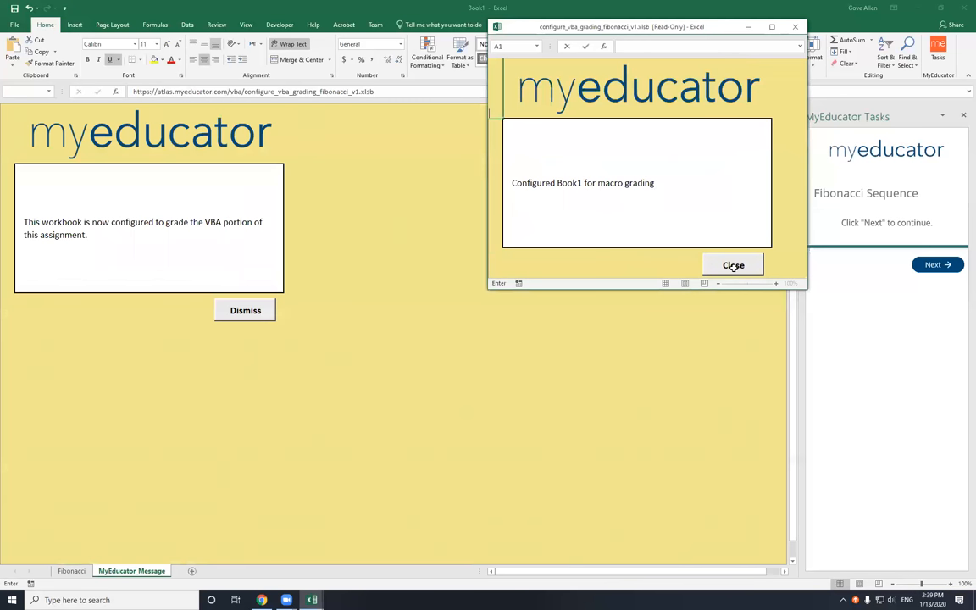
mouse_move(109, 258)
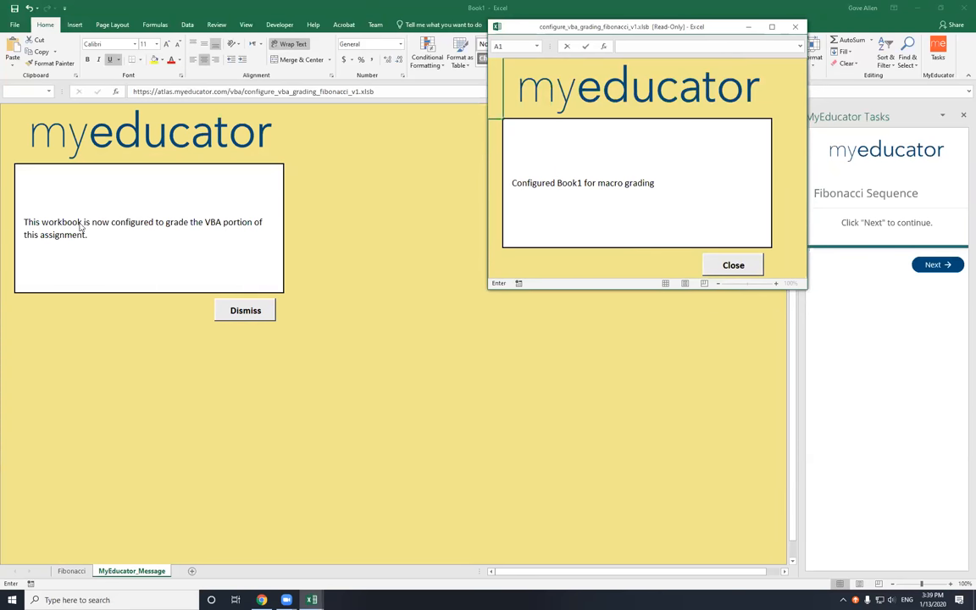
mouse_move(177, 248)
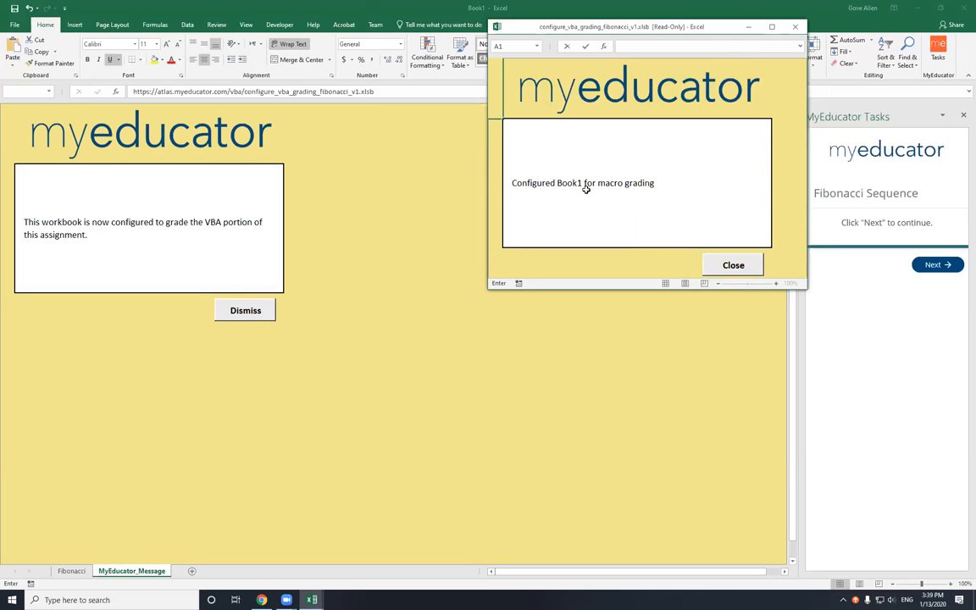
left_click(732, 265)
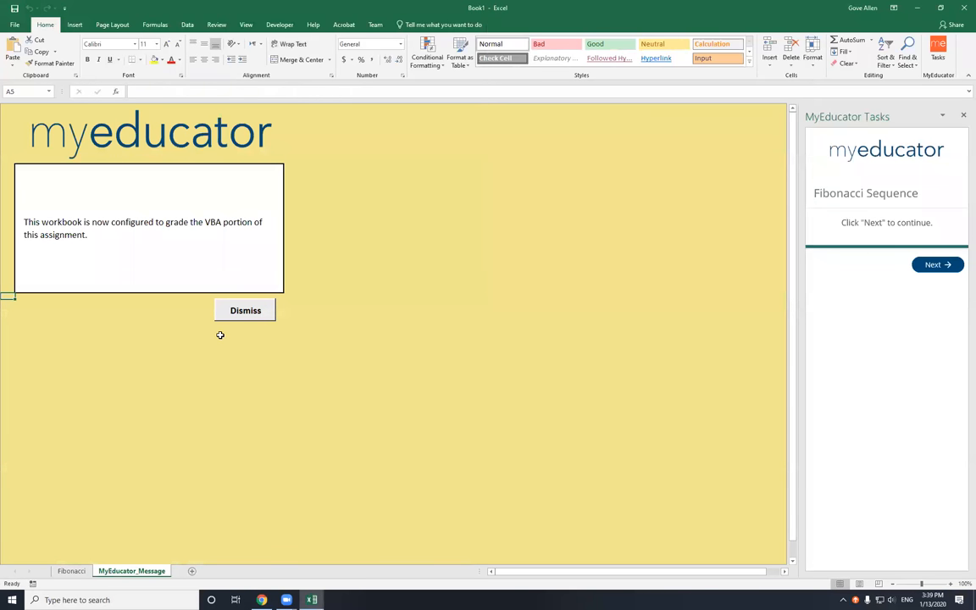
Dismiss the grading setup message and advance the Tasks pane to the Fibonacci instructions.
left_click(244, 310)
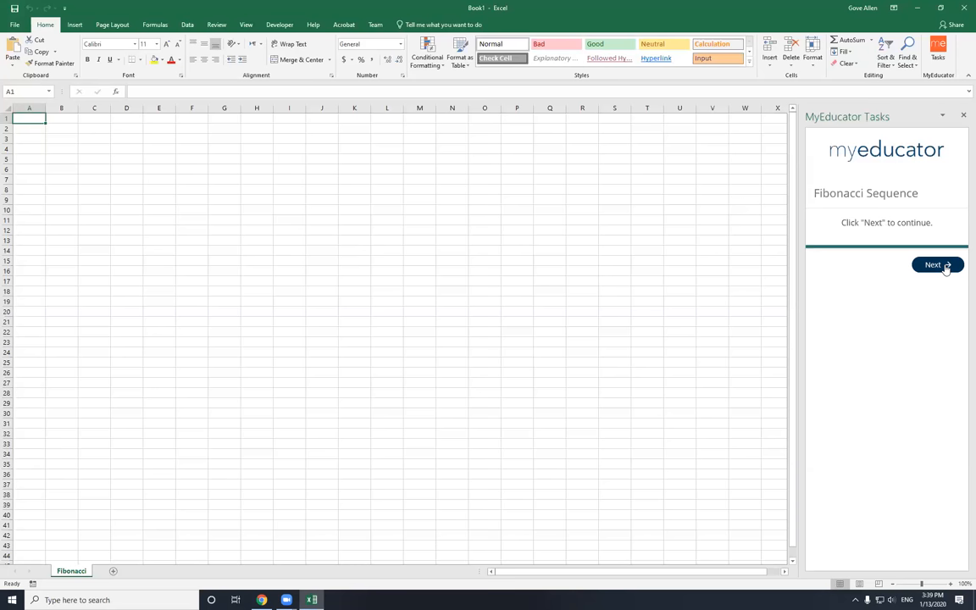
left_click(932, 265)
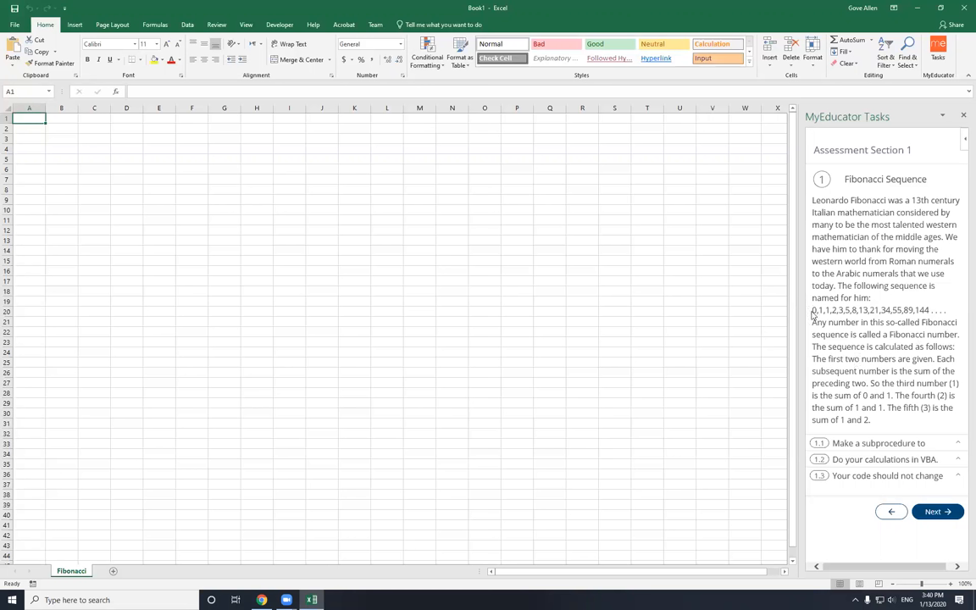
double_click(816, 311)
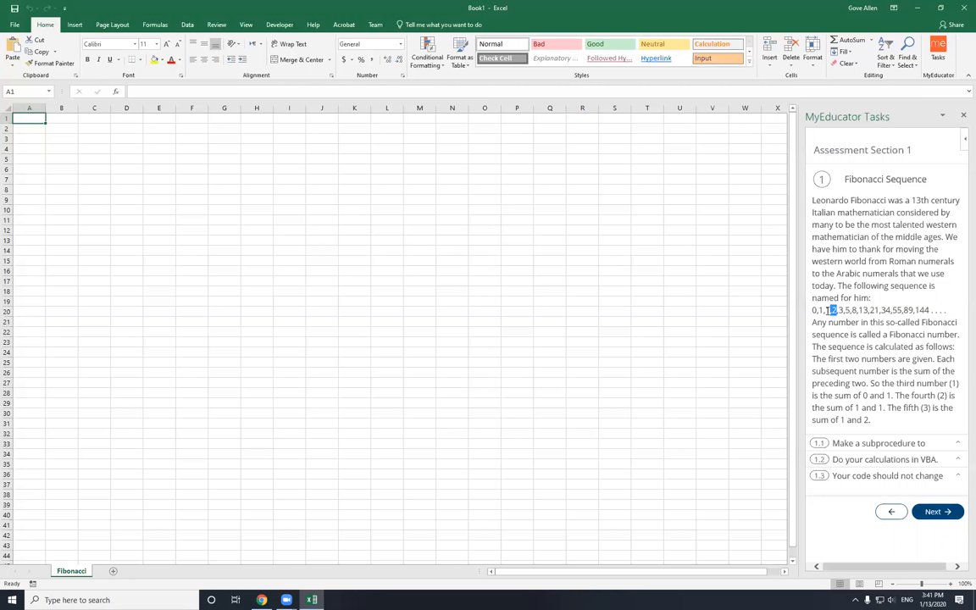
mouse_move(926, 407)
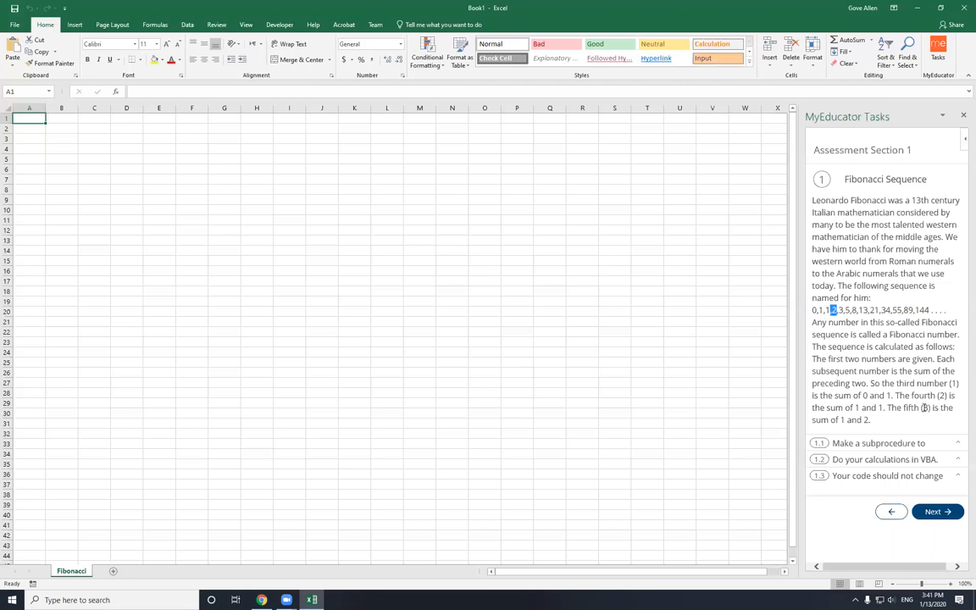
mouse_move(926, 409)
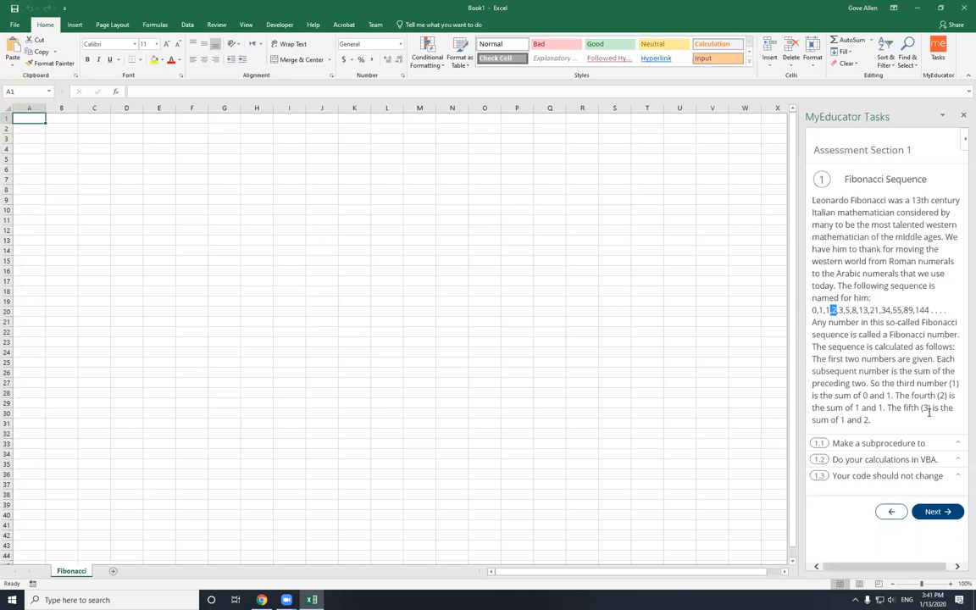
mouse_move(939, 499)
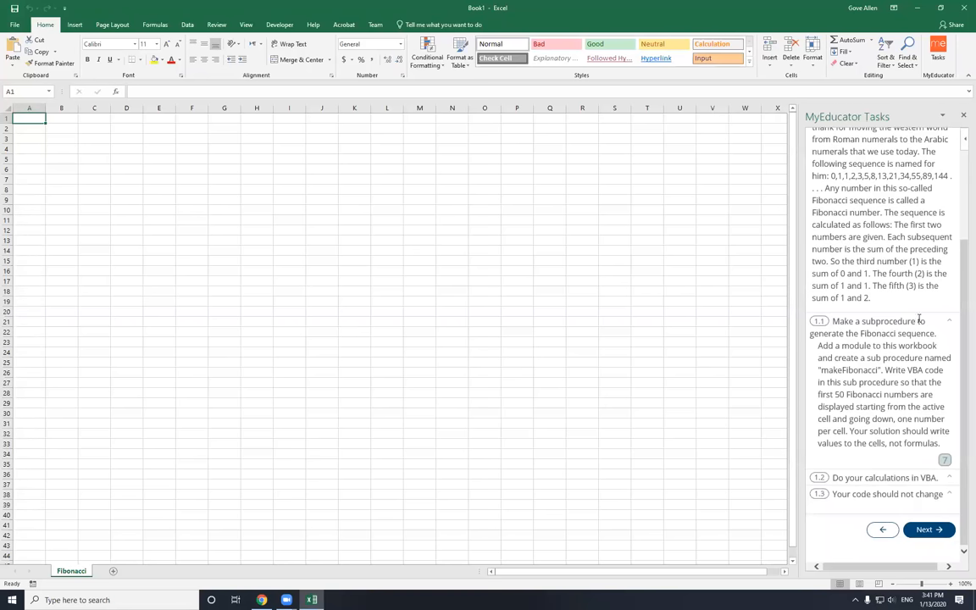
mouse_move(885, 346)
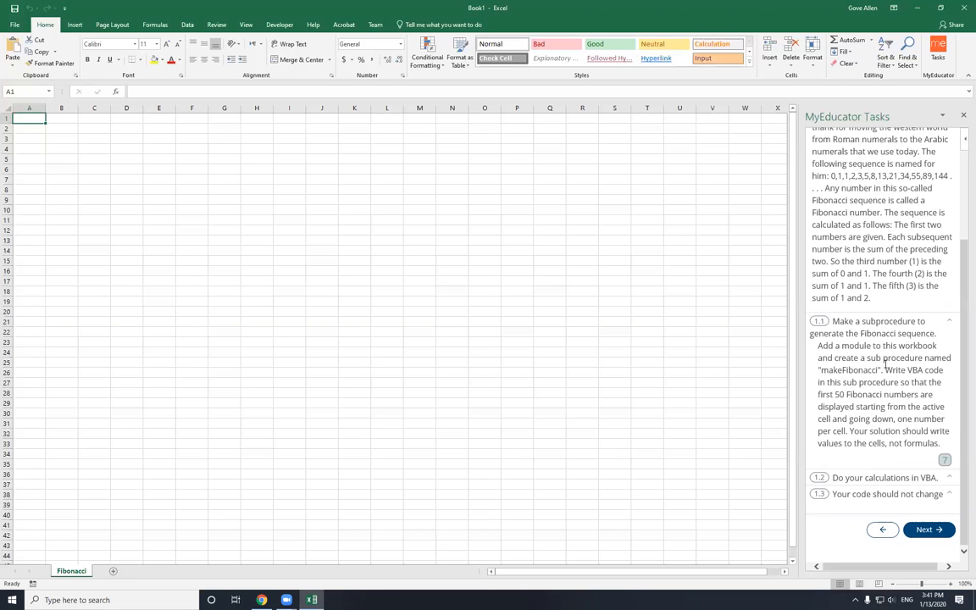
mouse_move(885, 366)
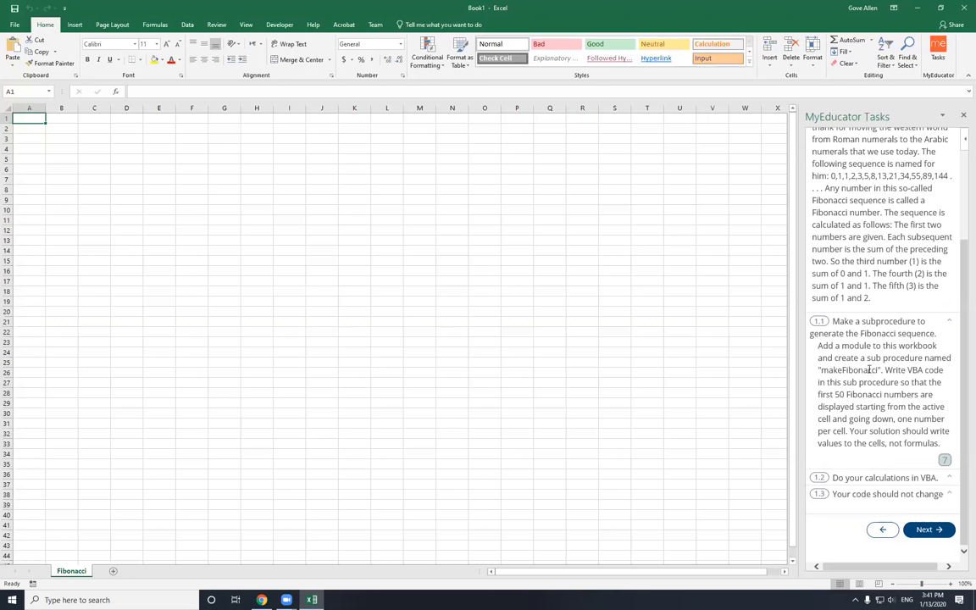
Read through task 1.1 describing the makeFibonacci subprocedure.
double_click(861, 370)
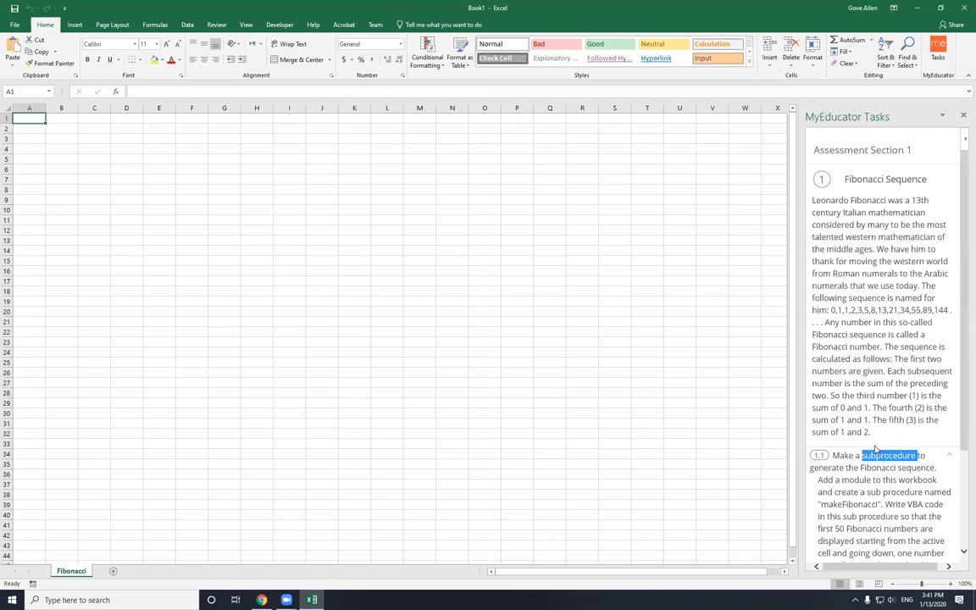
scroll("down", 3)
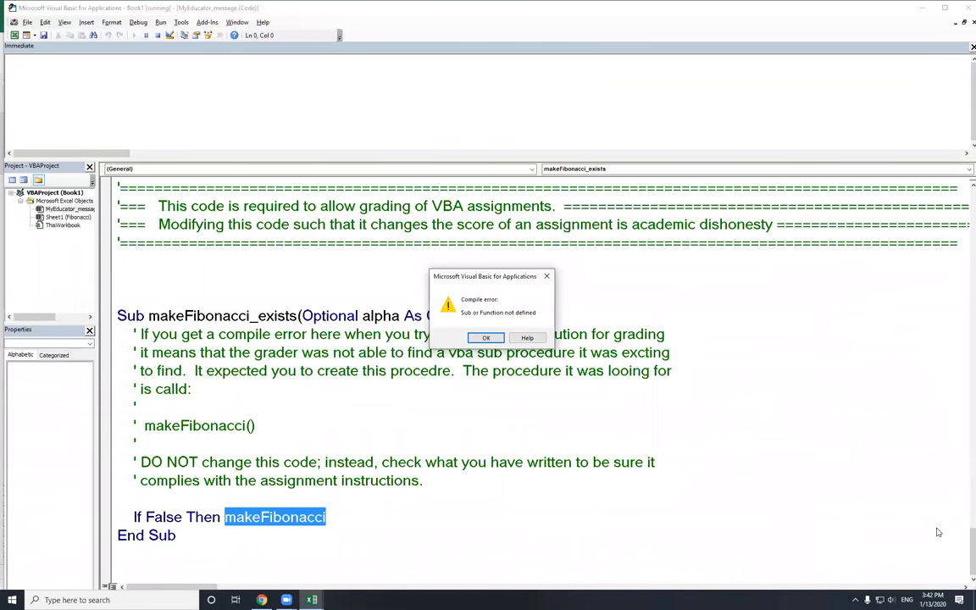
left_click(484, 337)
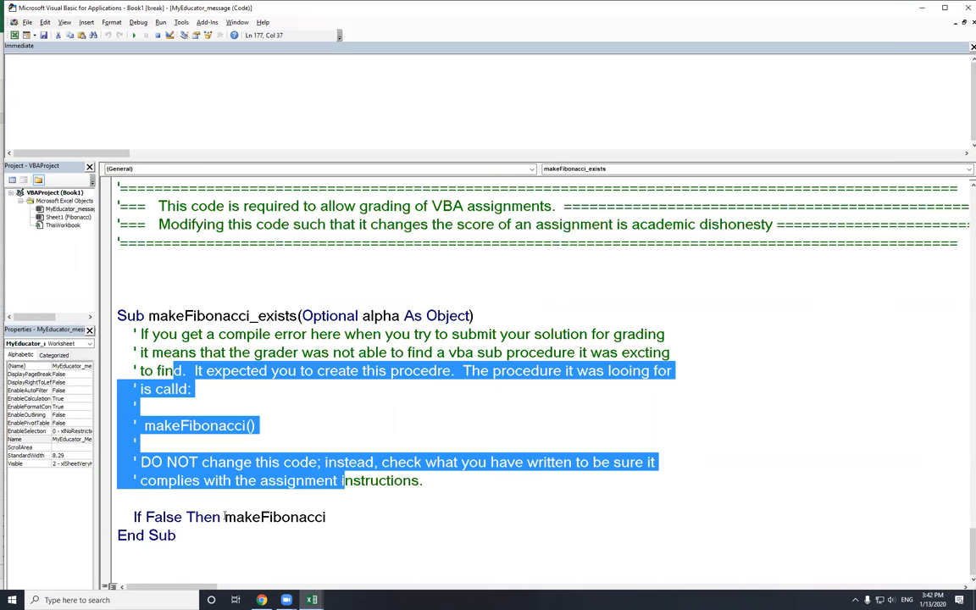
double_click(309, 517)
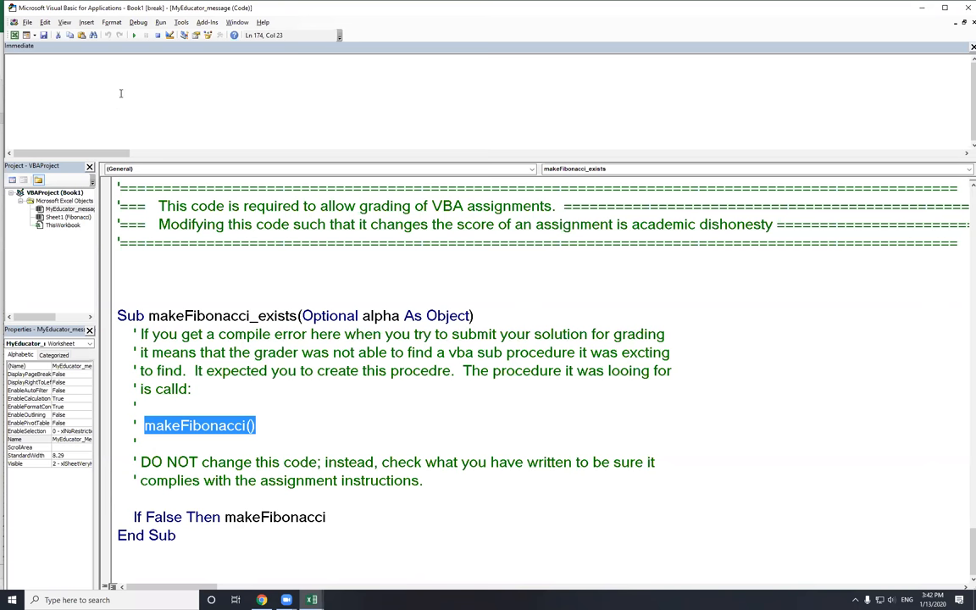
Insert a new module, dismissing the 'Can't edit module' warning and resetting the paused code.
left_click(85, 22)
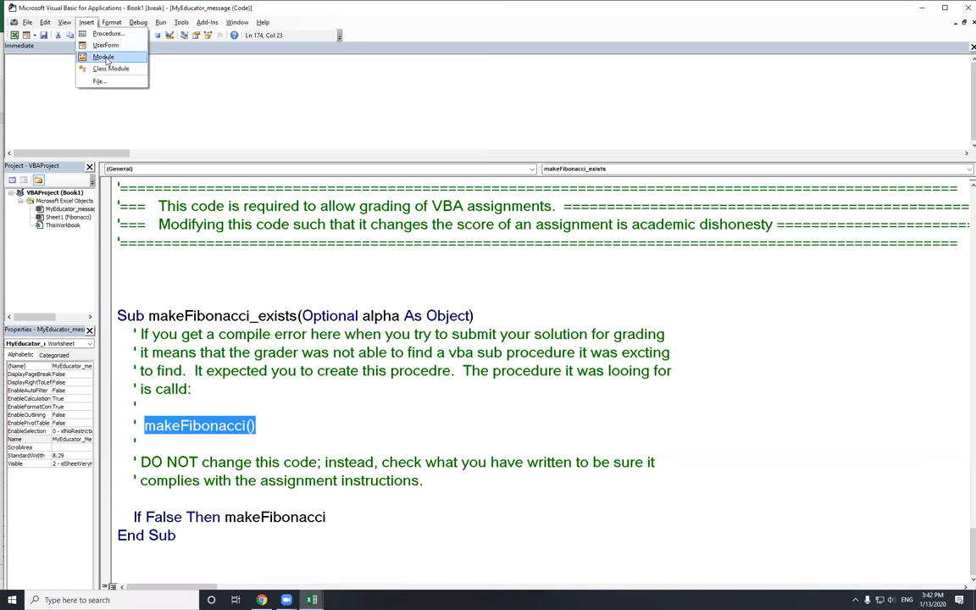
left_click(102, 57)
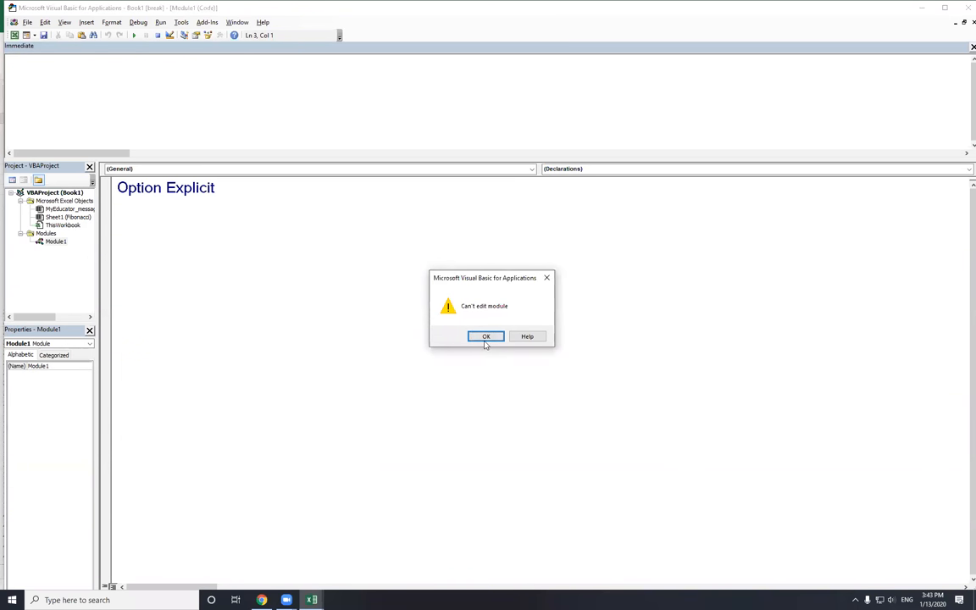
left_click(485, 336)
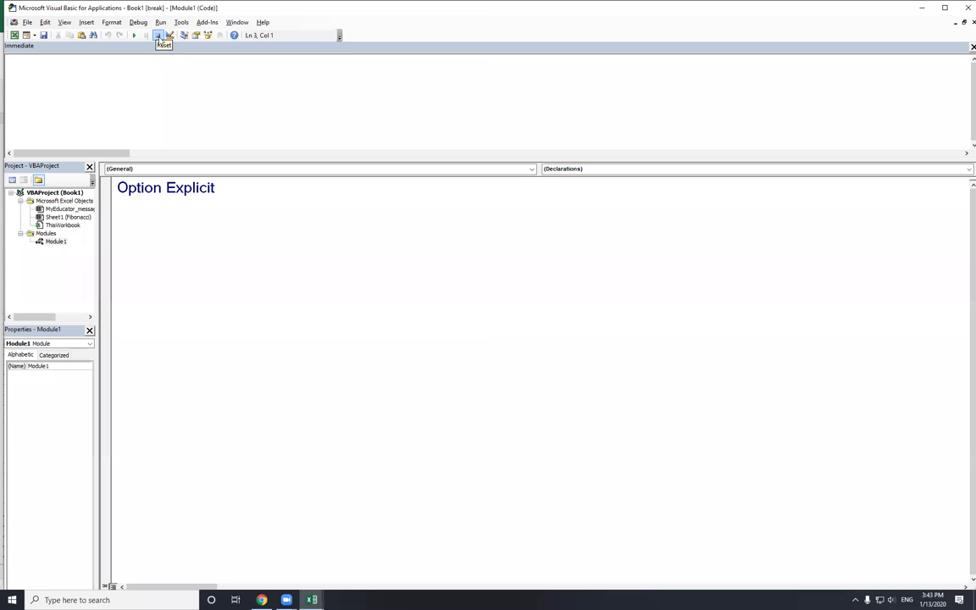
left_click(159, 34)
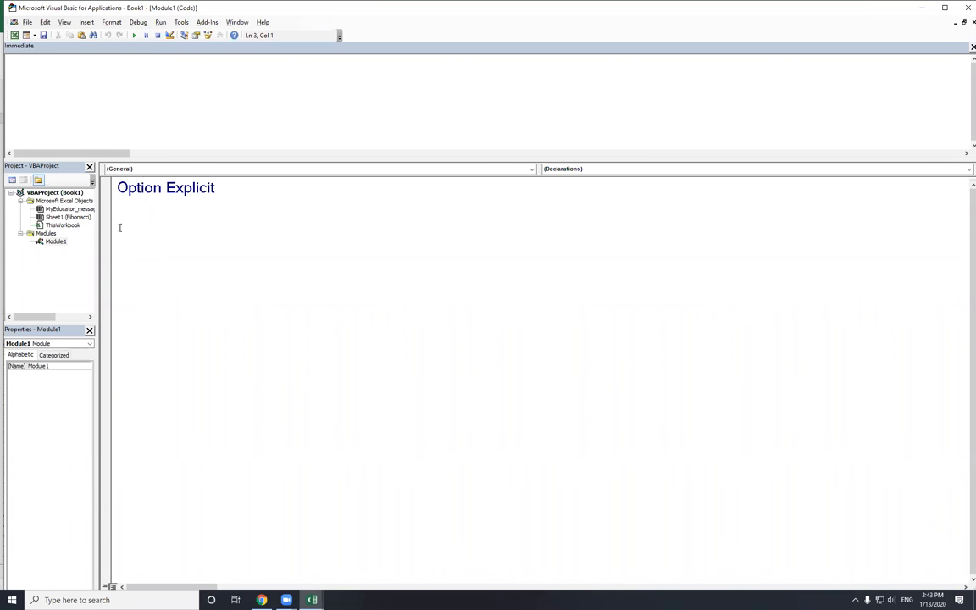
Write an empty Sub makeFibonacci() in Module1 and place the cursor inside it.
type("sub")
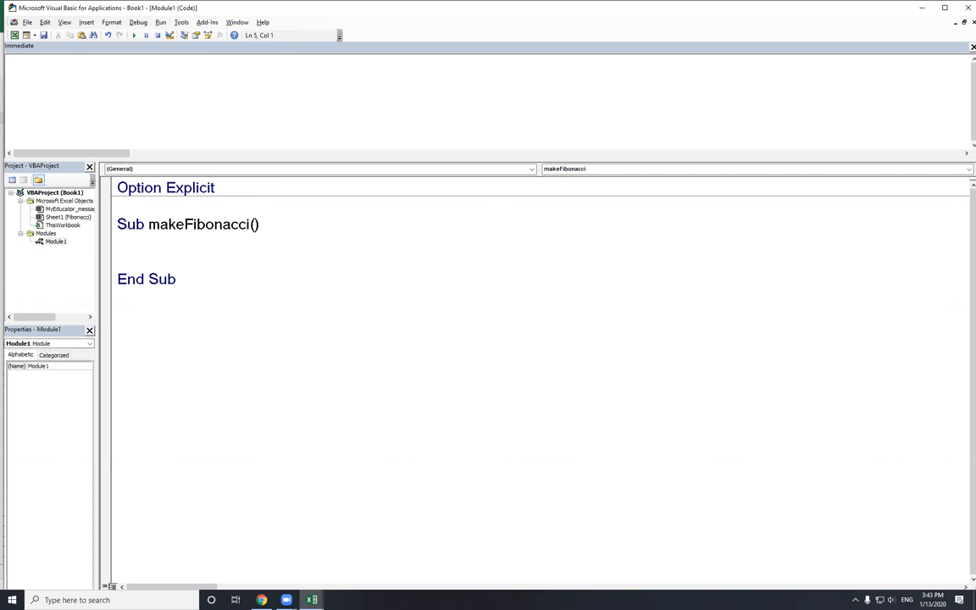
left_click(118, 259)
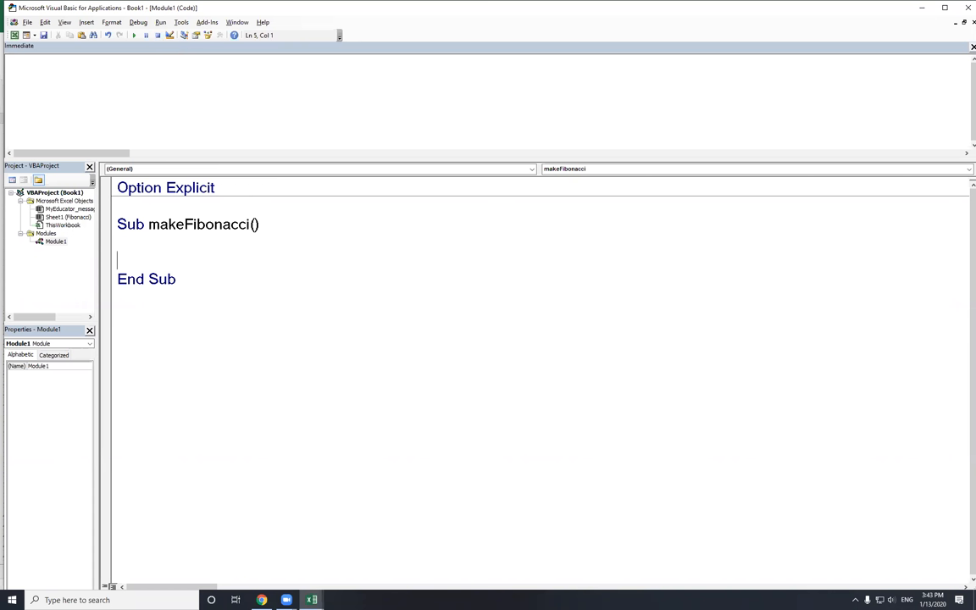
mouse_move(19, 58)
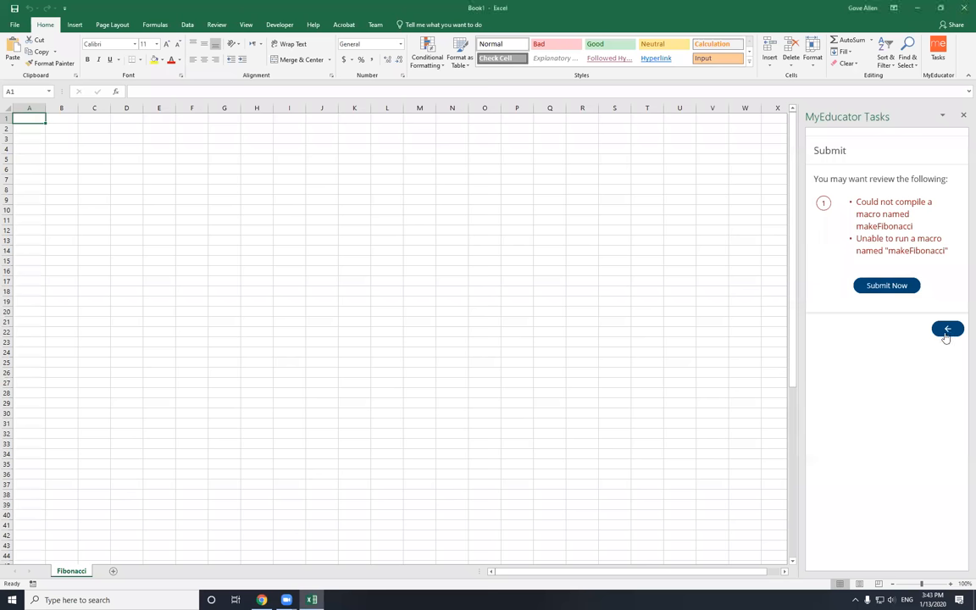
Go back in the Tasks pane and submit the Fibonacci assignment for grading.
left_click(947, 328)
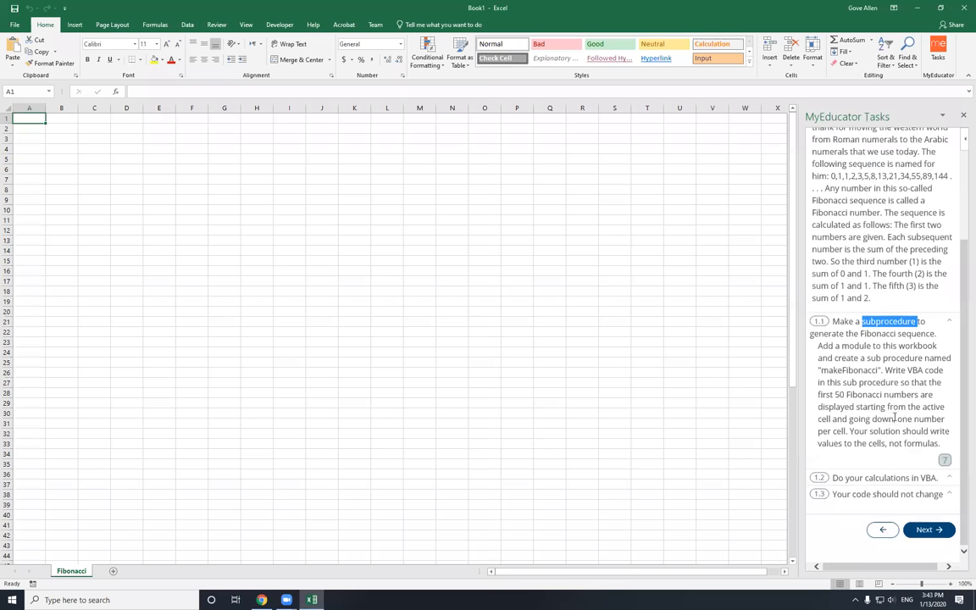
left_click(928, 529)
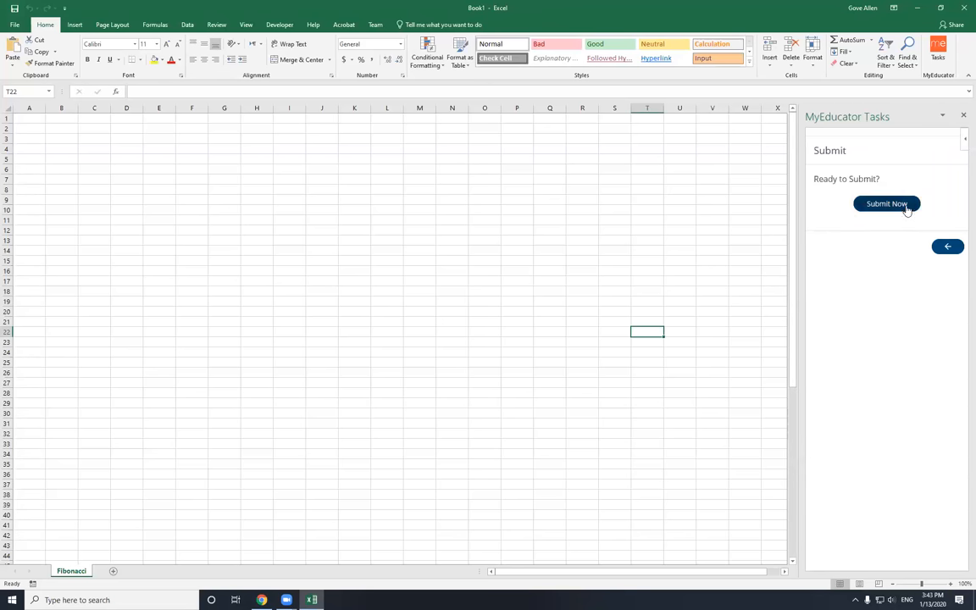
left_click(887, 204)
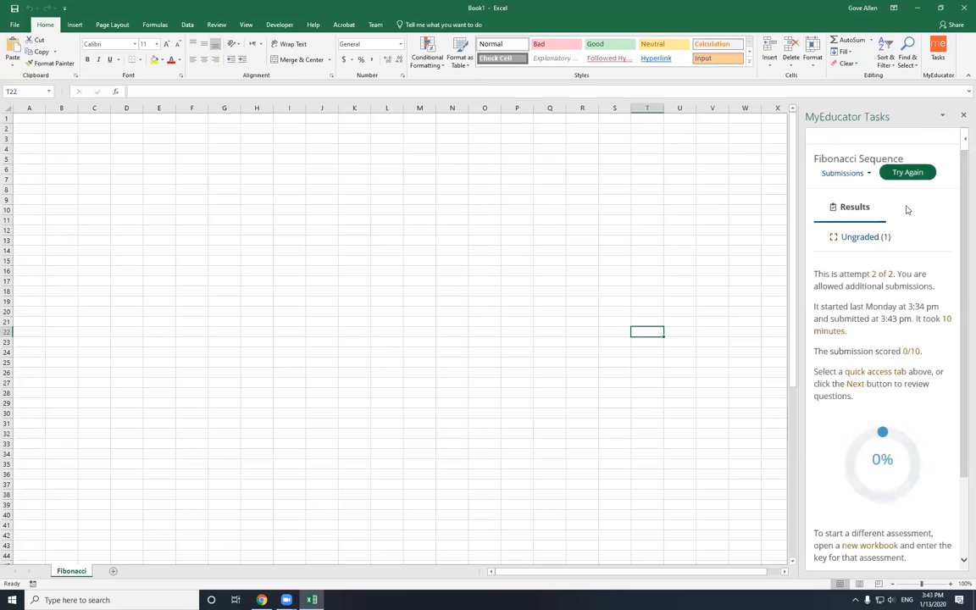
mouse_move(882, 427)
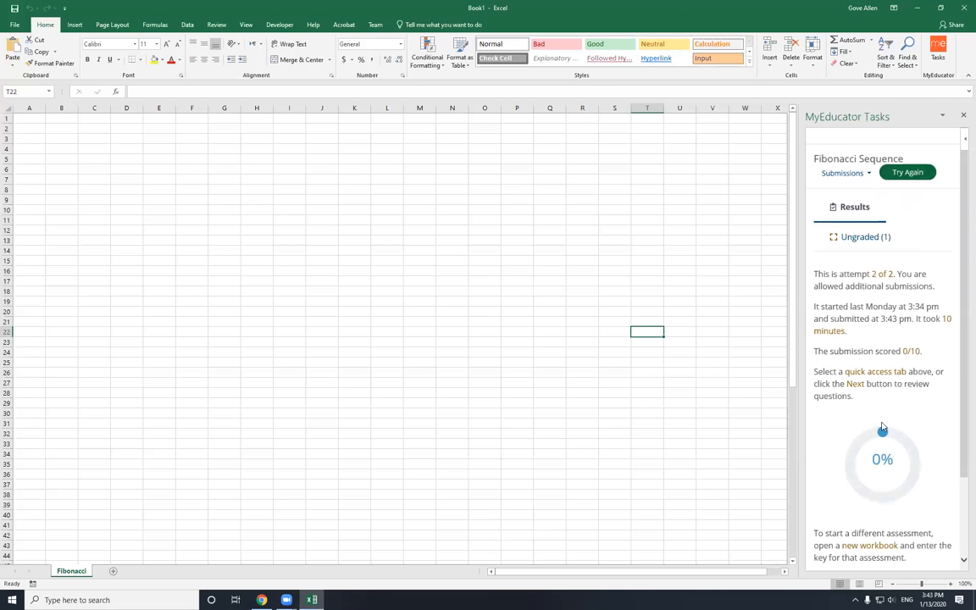
mouse_move(885, 437)
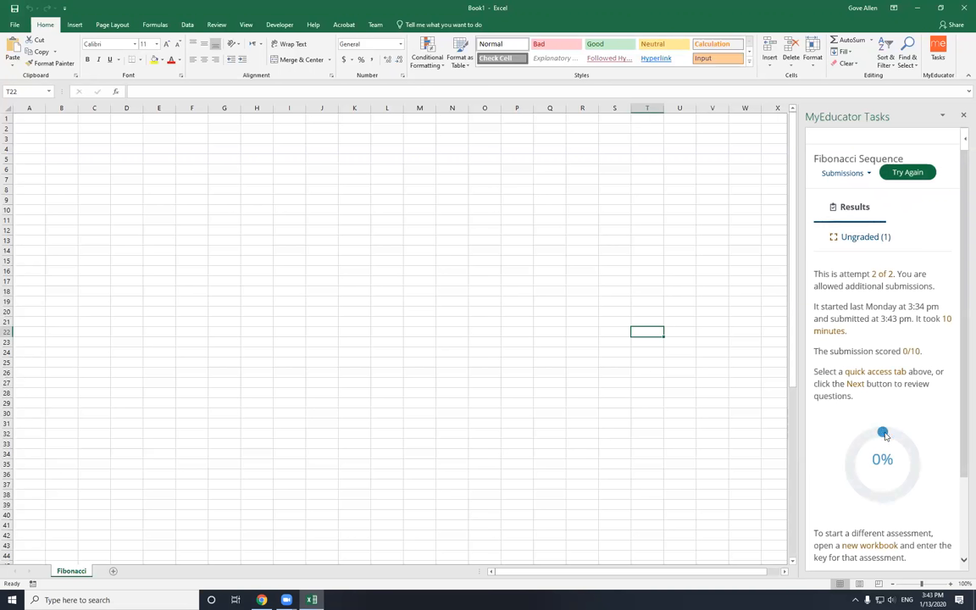
mouse_move(882, 432)
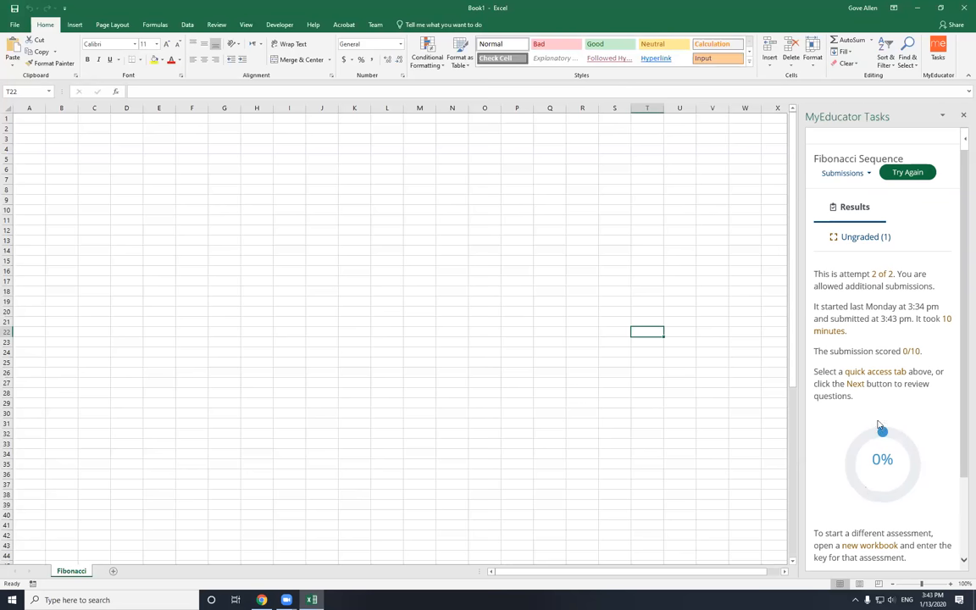
Review the 0/10 submission results and move on to the next screen.
scroll("down", 3)
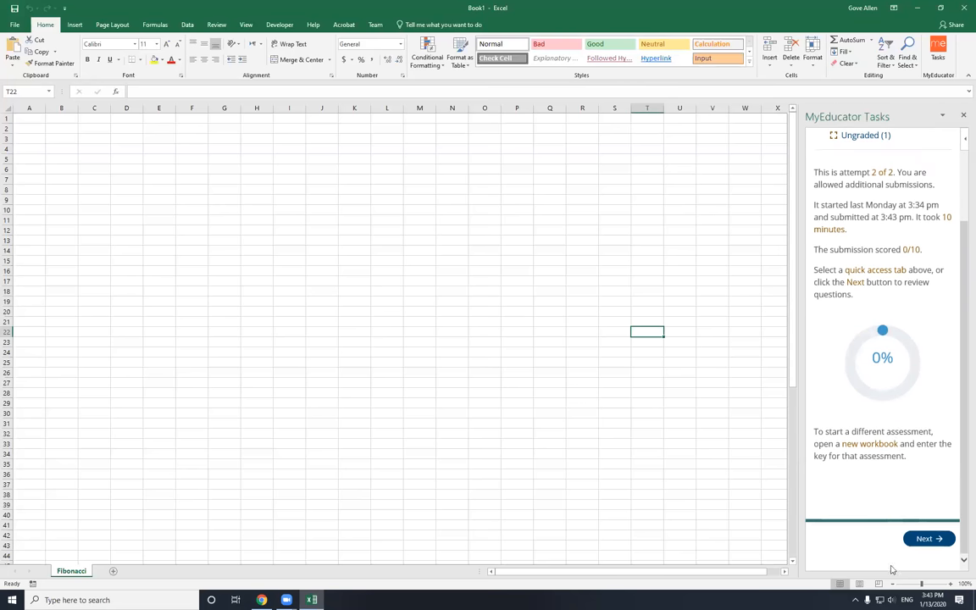
mouse_move(858, 332)
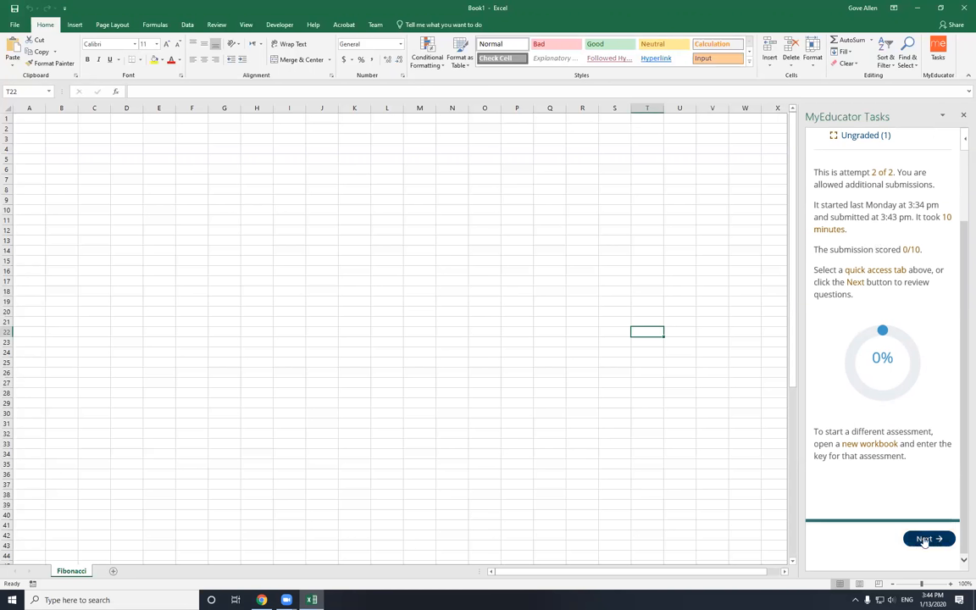
mouse_move(556, 11)
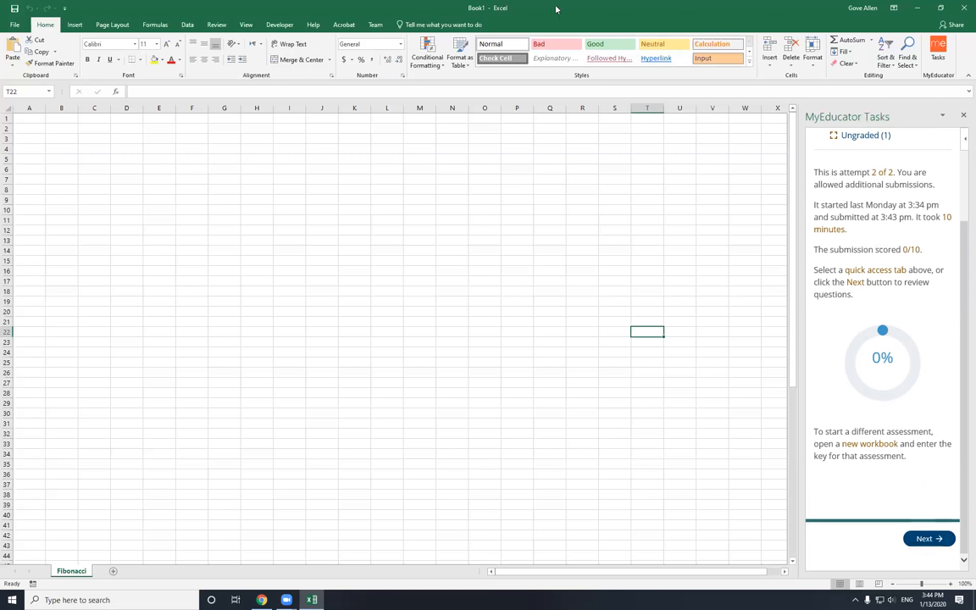
mouse_move(762, 594)
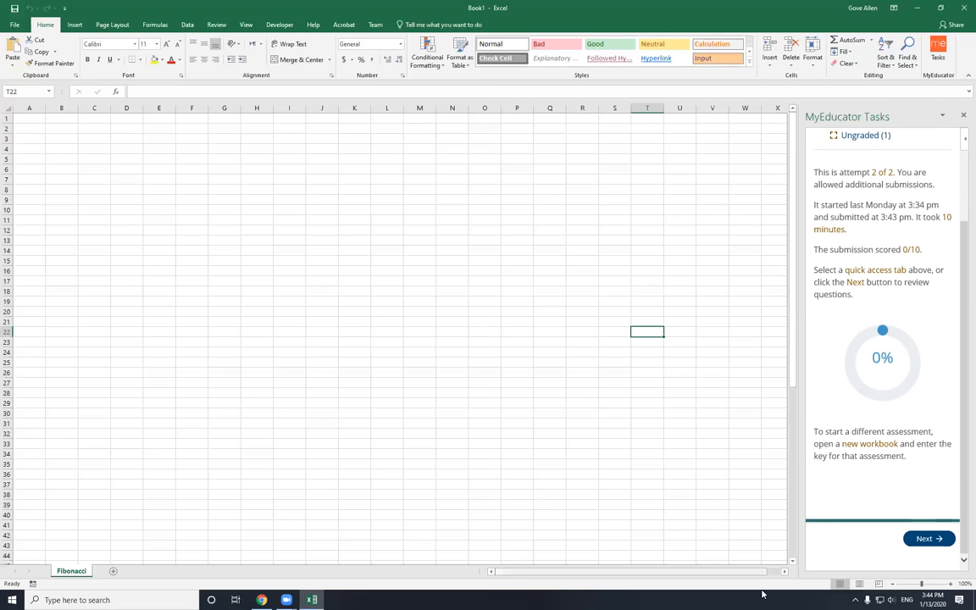
left_click(929, 539)
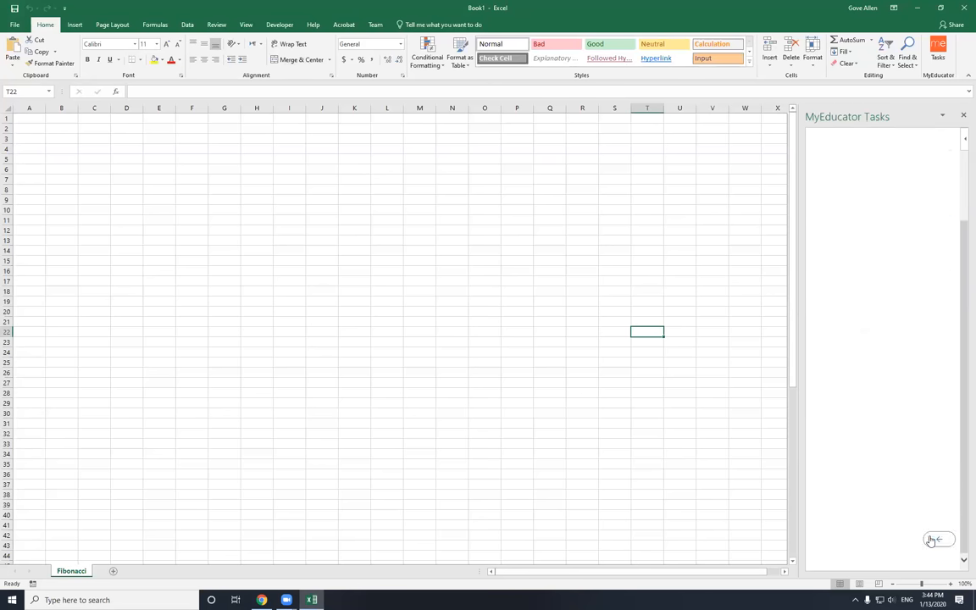
Continue through Assessment Section 1 into the Fibonacci Sequence opening page.
left_click(940, 539)
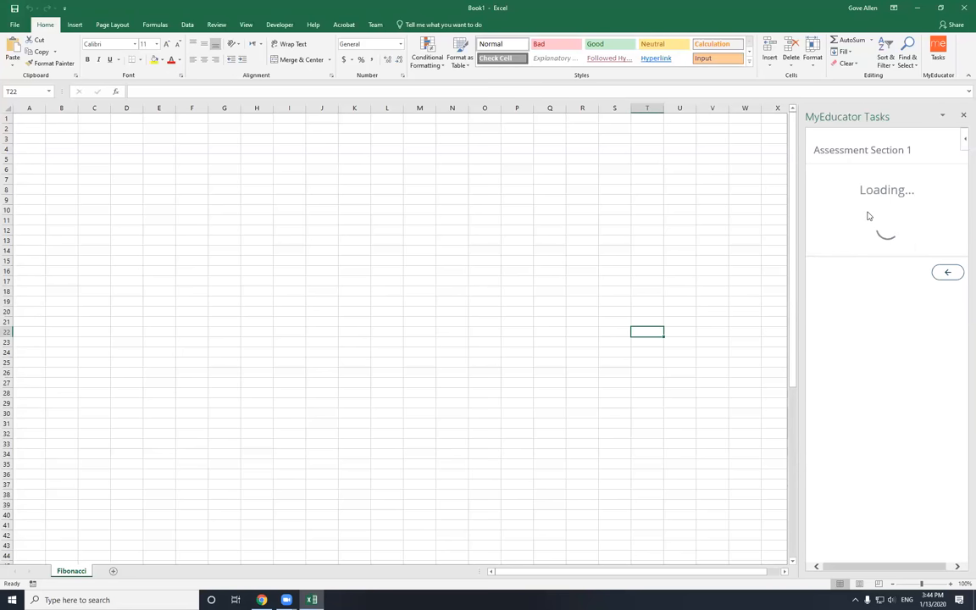
mouse_move(874, 248)
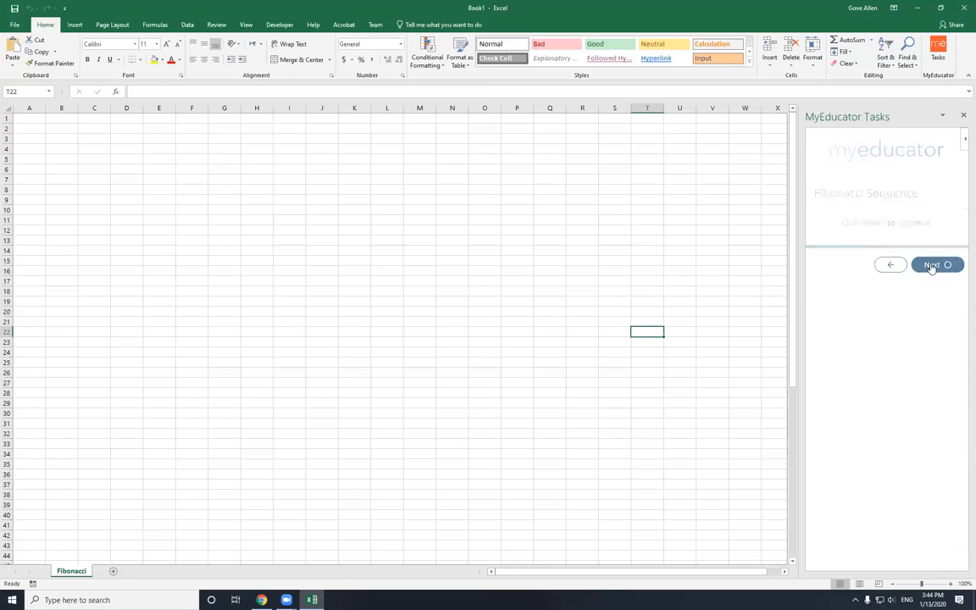
left_click(933, 264)
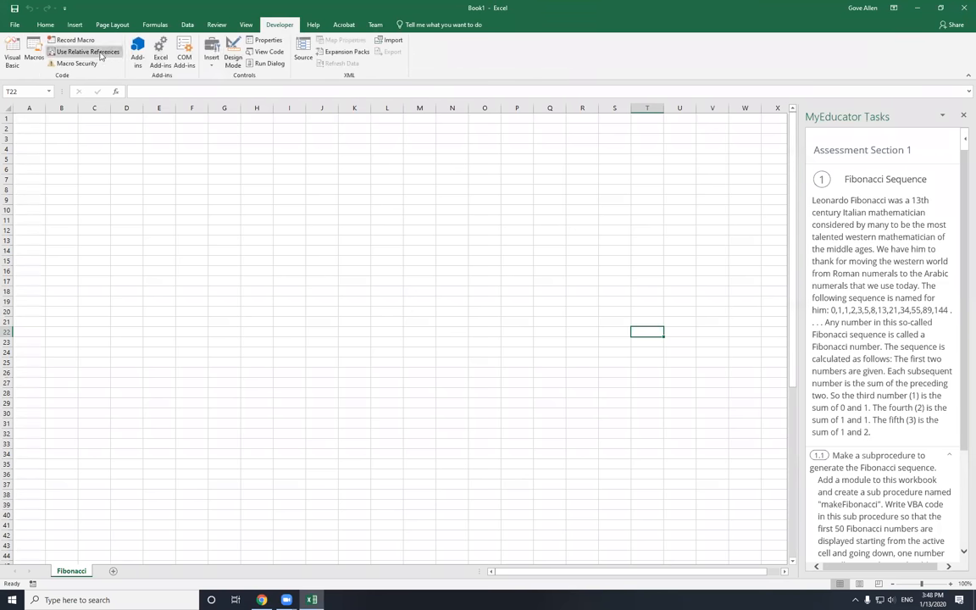
Show the Trust Center macro settings with trusted access to the VBA project object model.
left_click(78, 63)
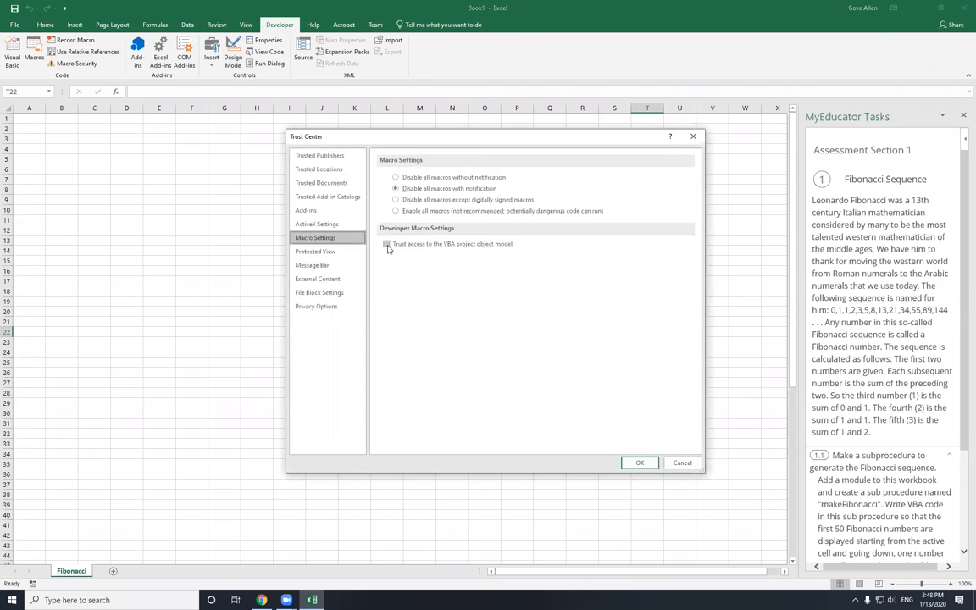
left_click(387, 244)
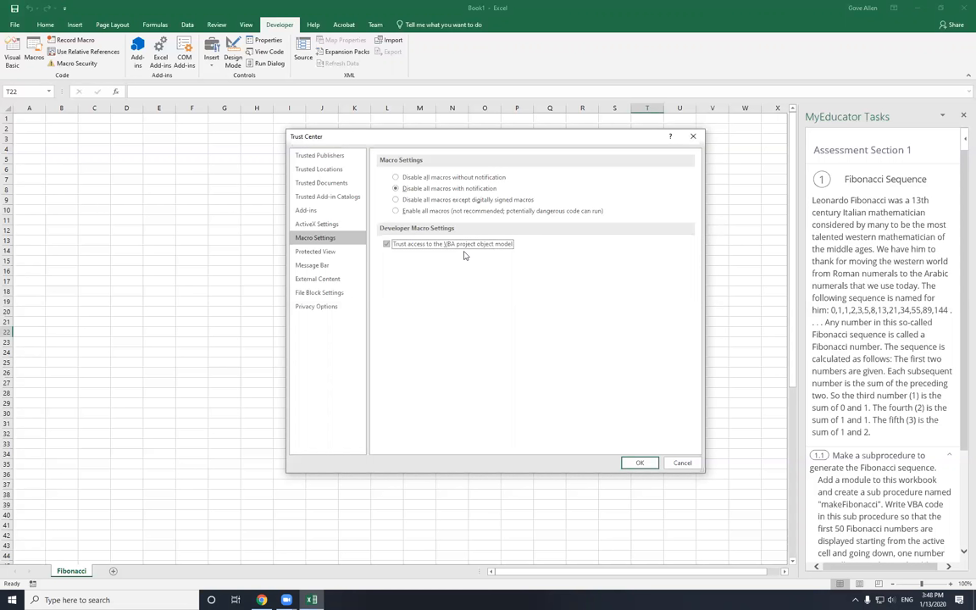
mouse_move(440, 240)
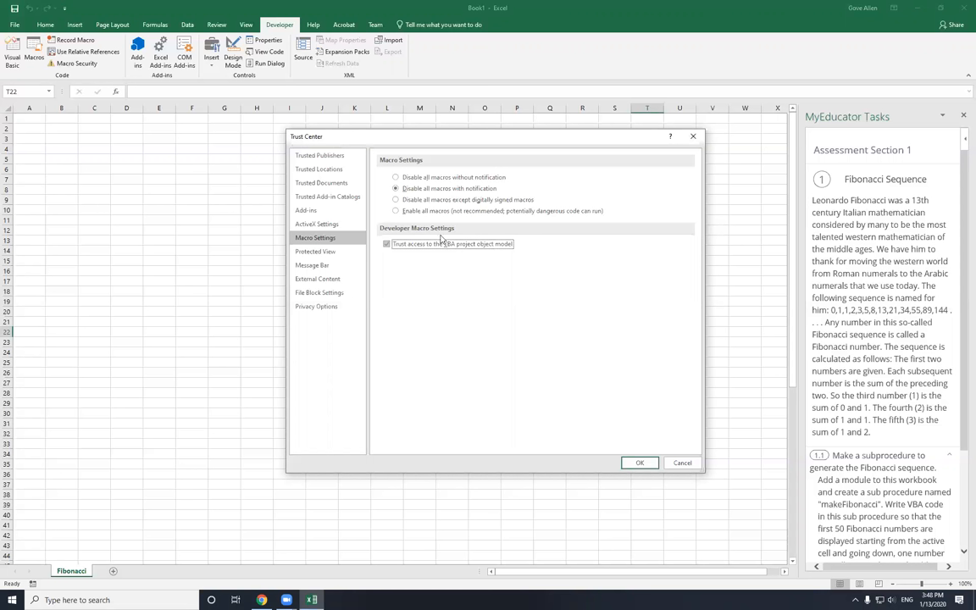
mouse_move(627, 508)
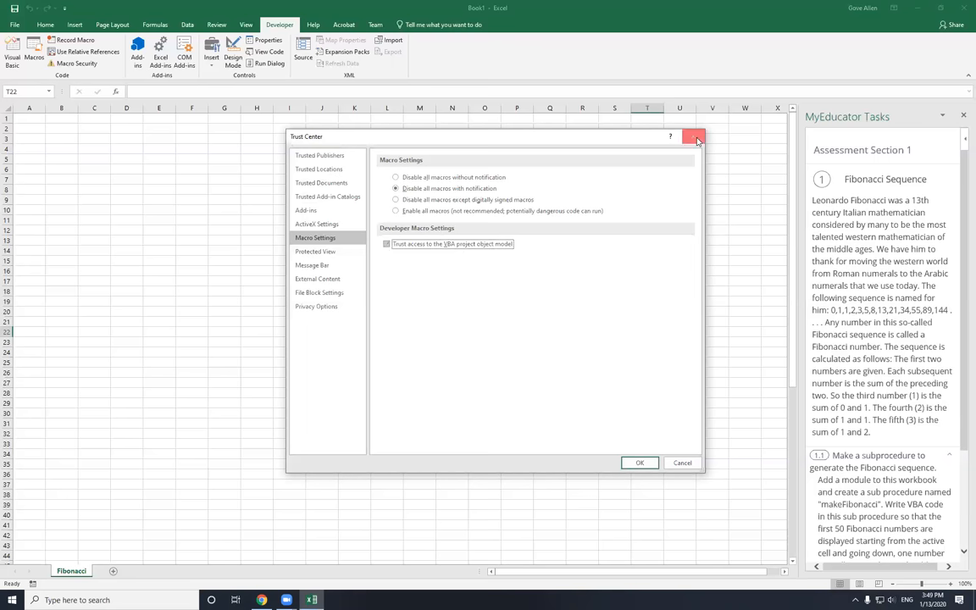
Dismiss the Trust Center and scroll the MyEducator pane to the makeFibonacci task requirements.
left_click(695, 136)
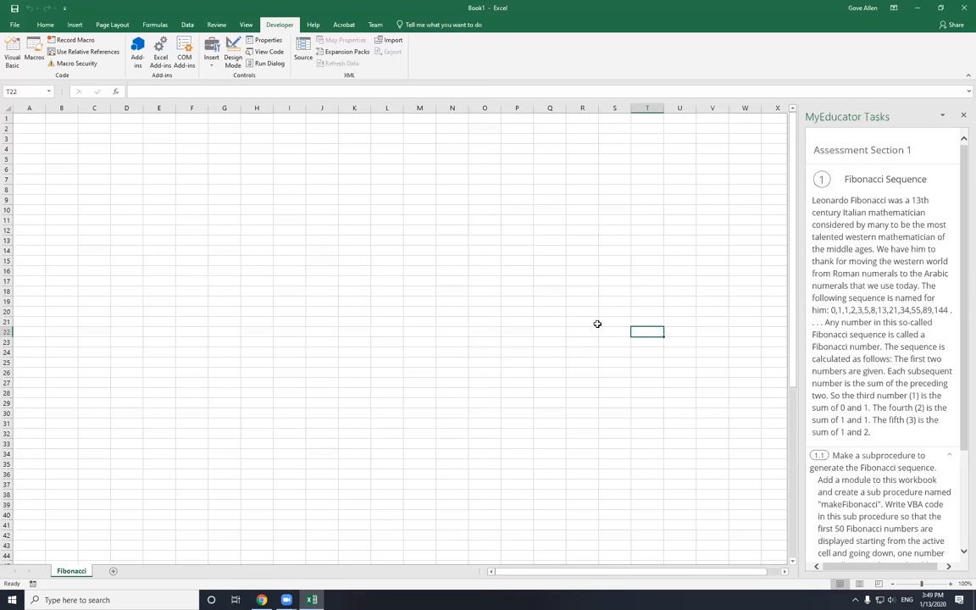
mouse_move(940, 281)
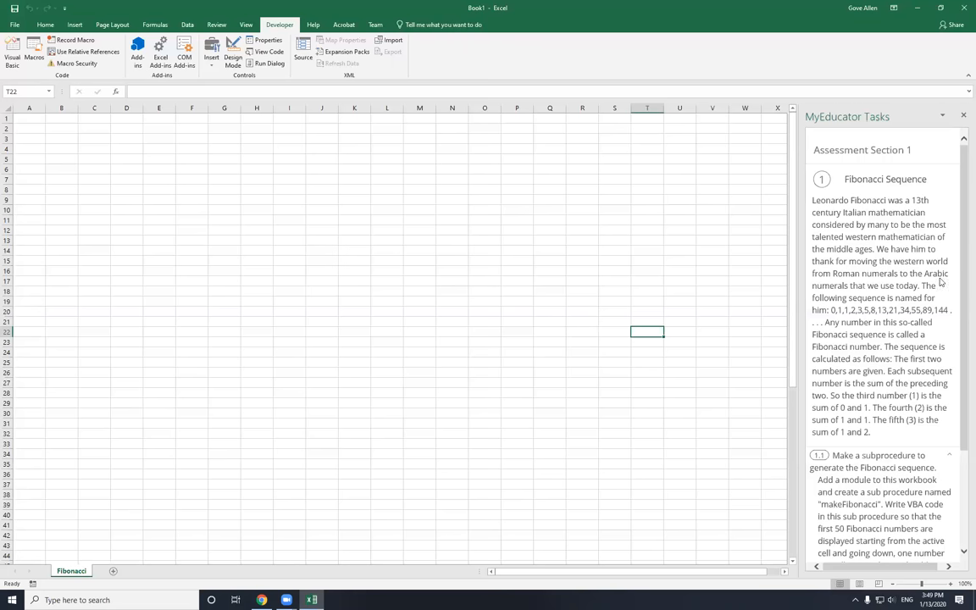
scroll("down", 3)
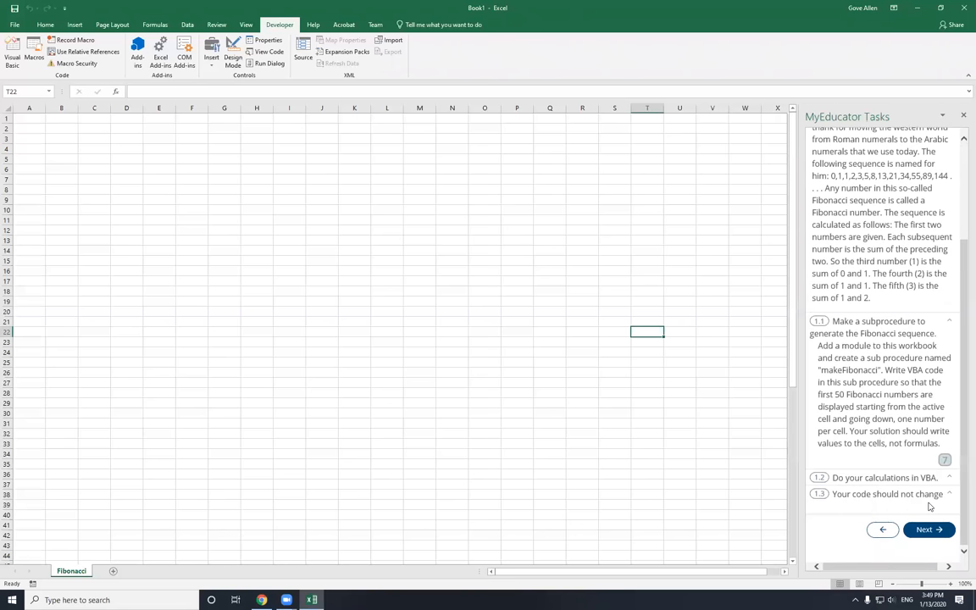
Advance the MyEducator Tasks pane to the Submit Now screen.
left_click(926, 529)
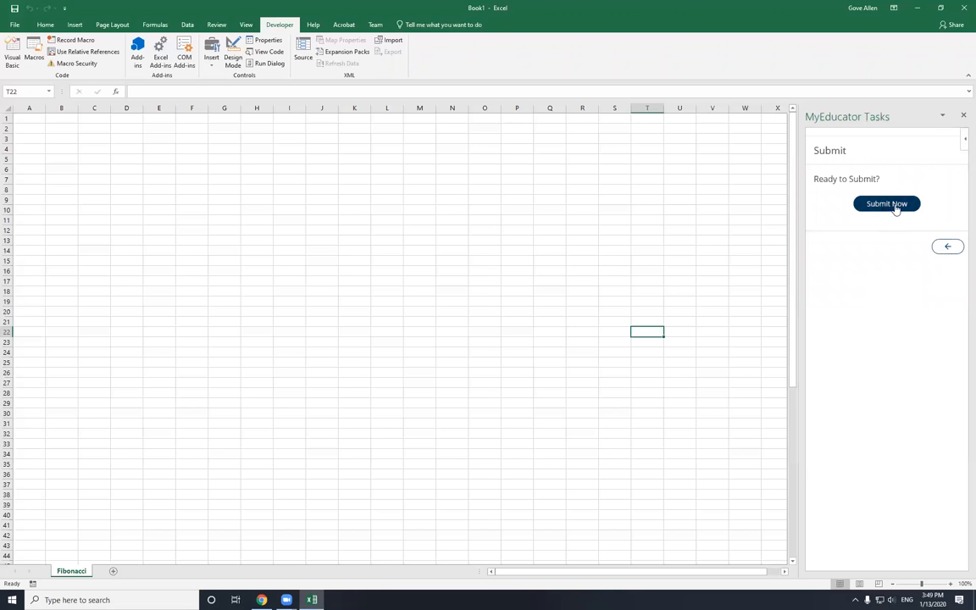
mouse_move(871, 247)
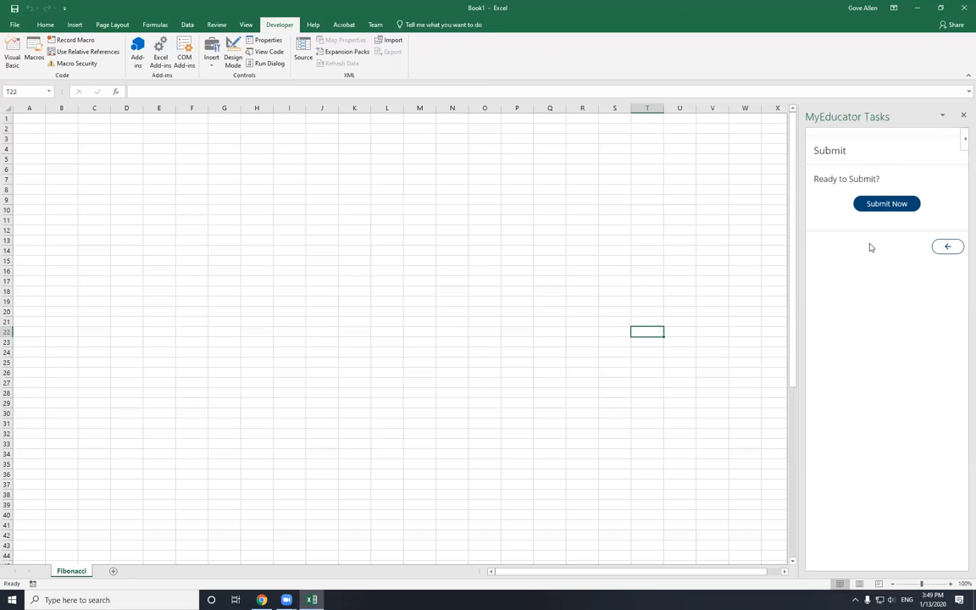
mouse_move(783, 210)
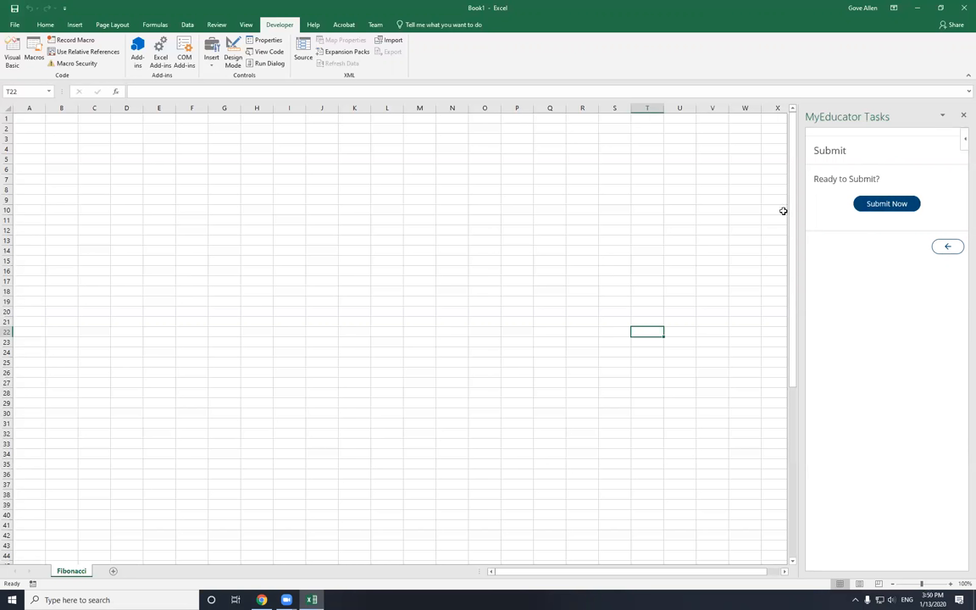
mouse_move(876, 149)
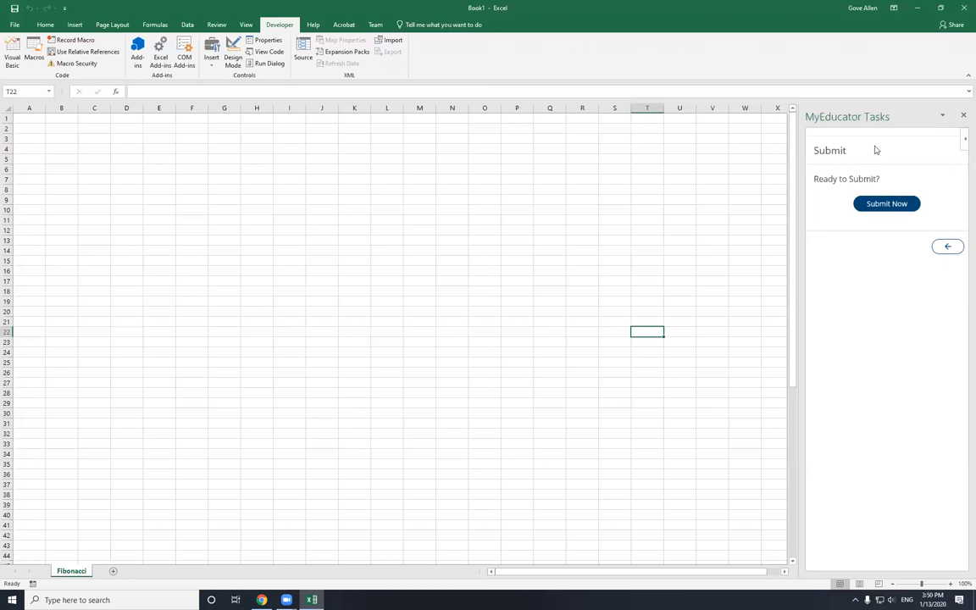
mouse_move(871, 153)
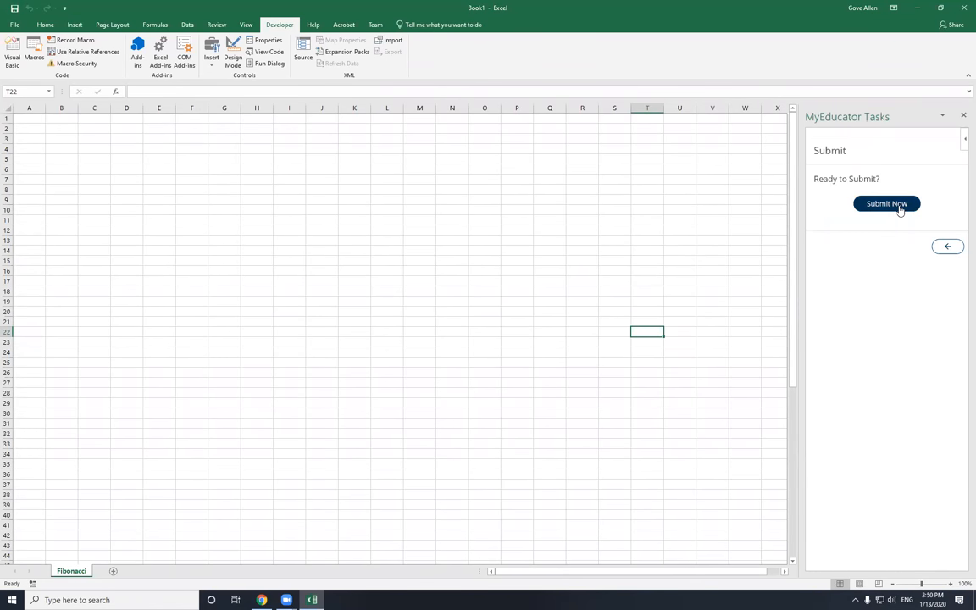
mouse_move(837, 286)
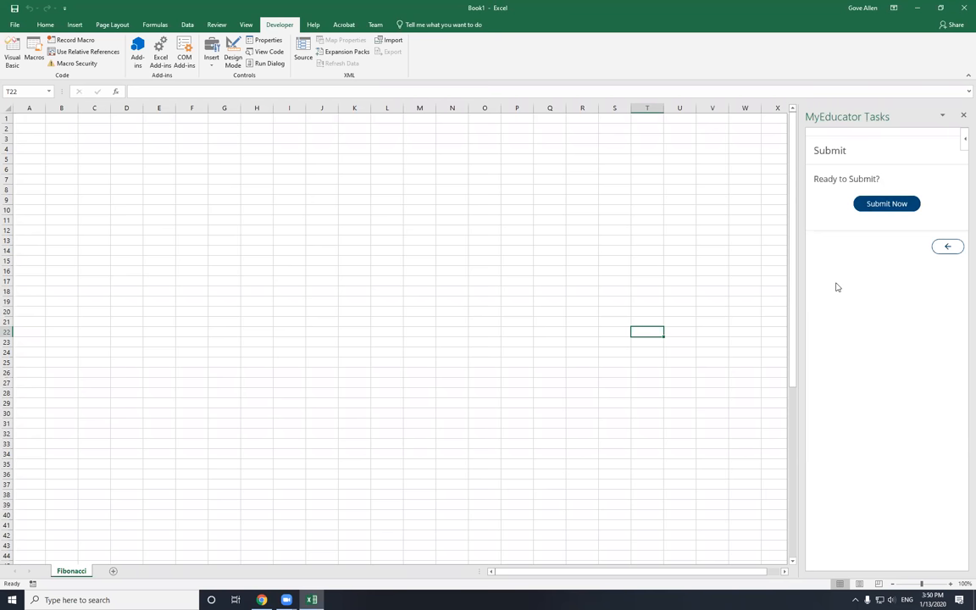
mouse_move(166, 210)
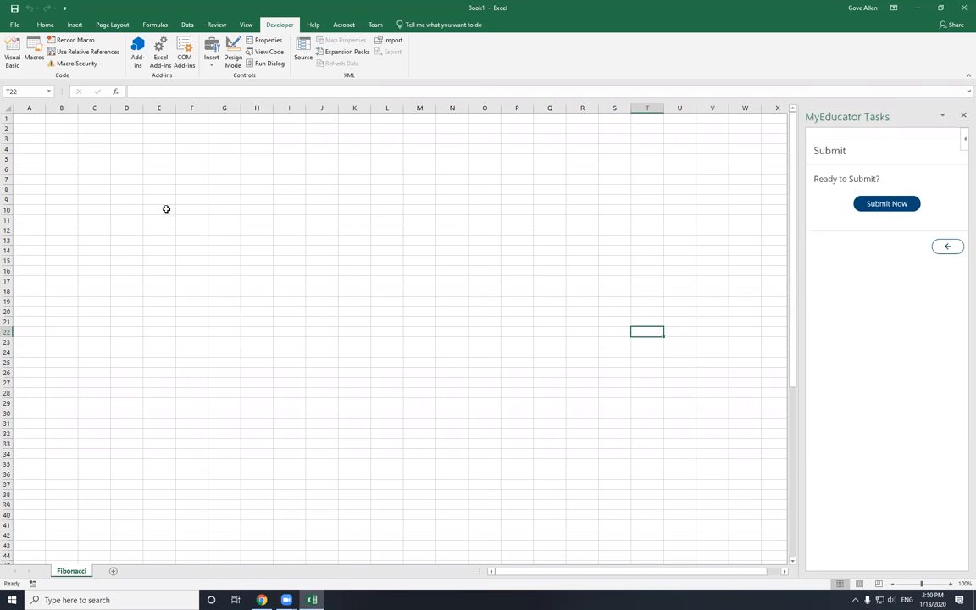
Enter headers Num in F5 and Val in G5 for the Fibonacci table.
left_click(192, 159)
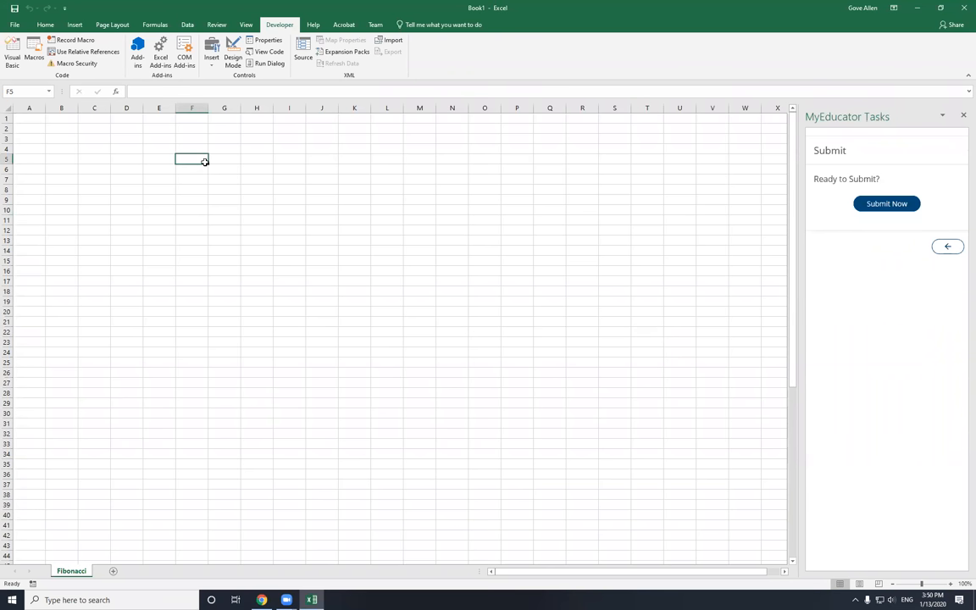
type("Nu")
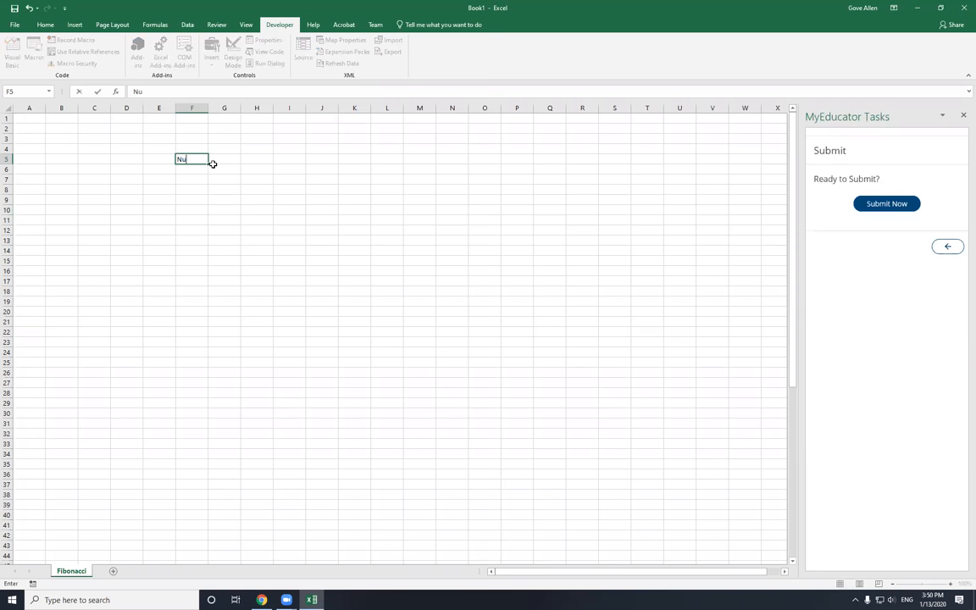
type("Val")
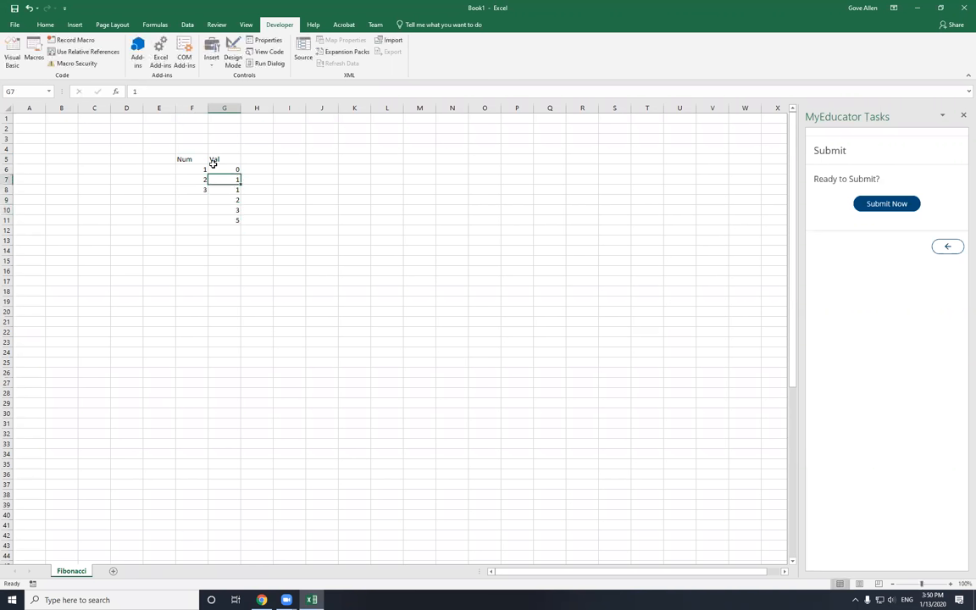
left_click(224, 159)
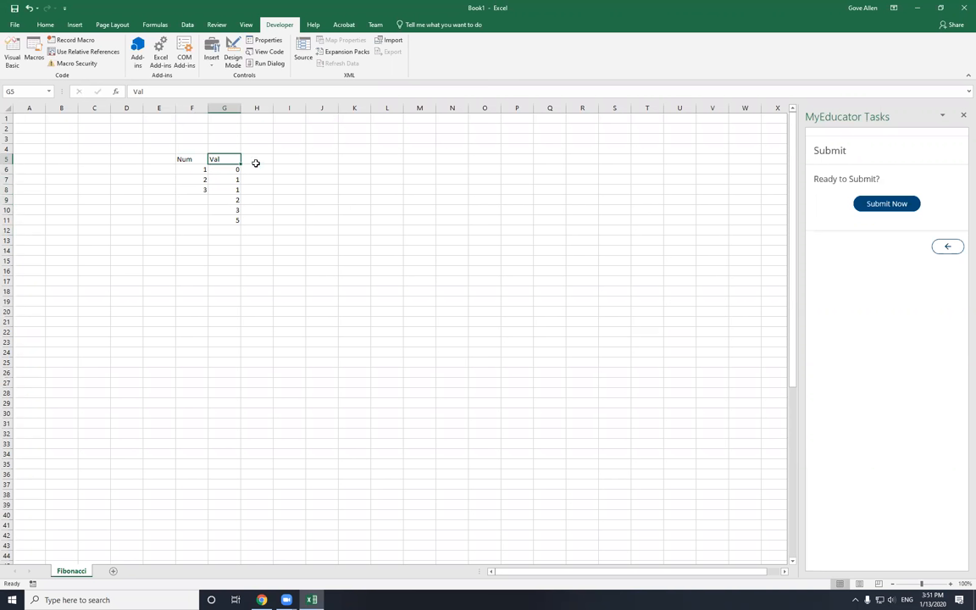
mouse_move(241, 159)
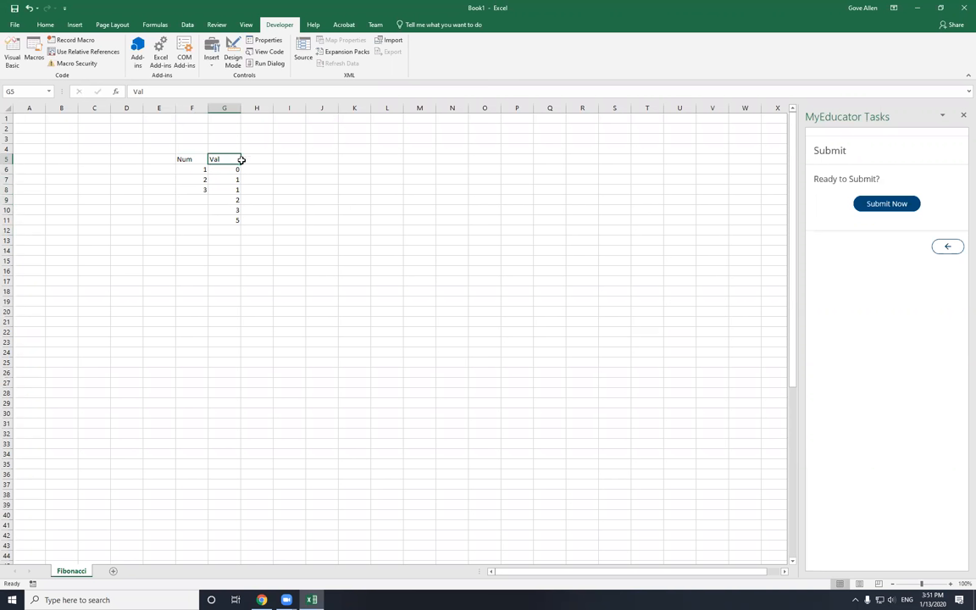
left_click(352, 159)
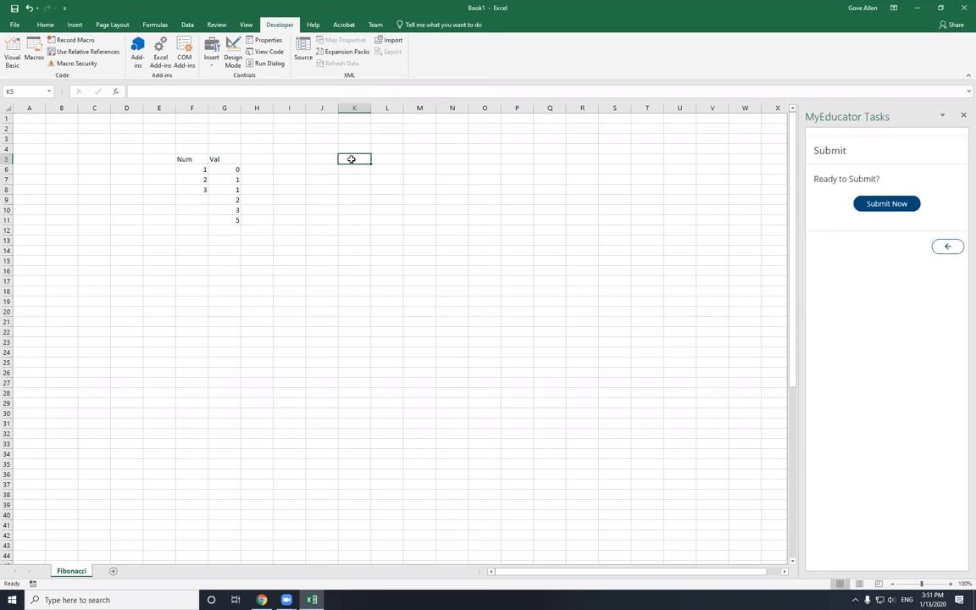
left_click(352, 170)
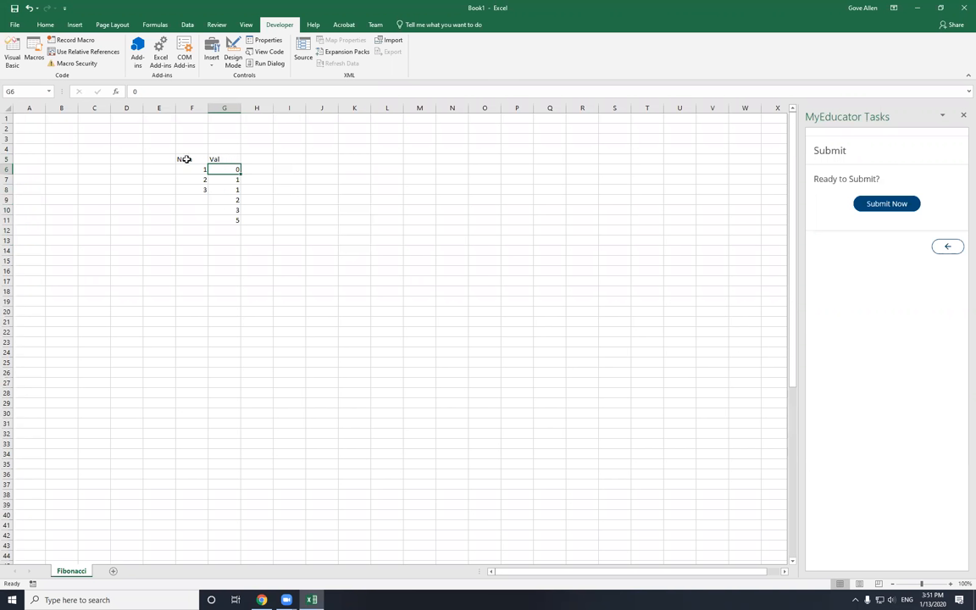
mouse_move(224, 193)
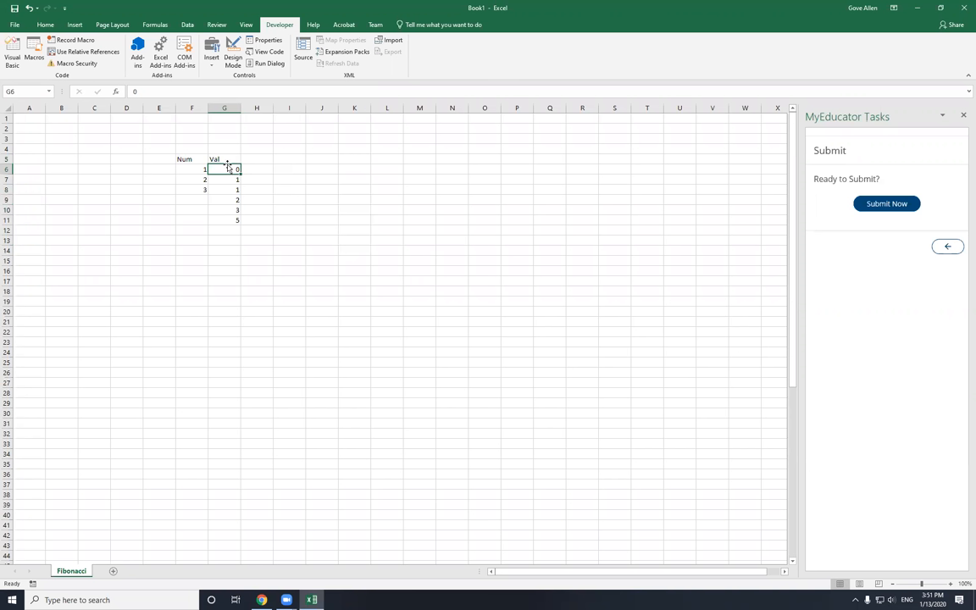
mouse_move(238, 149)
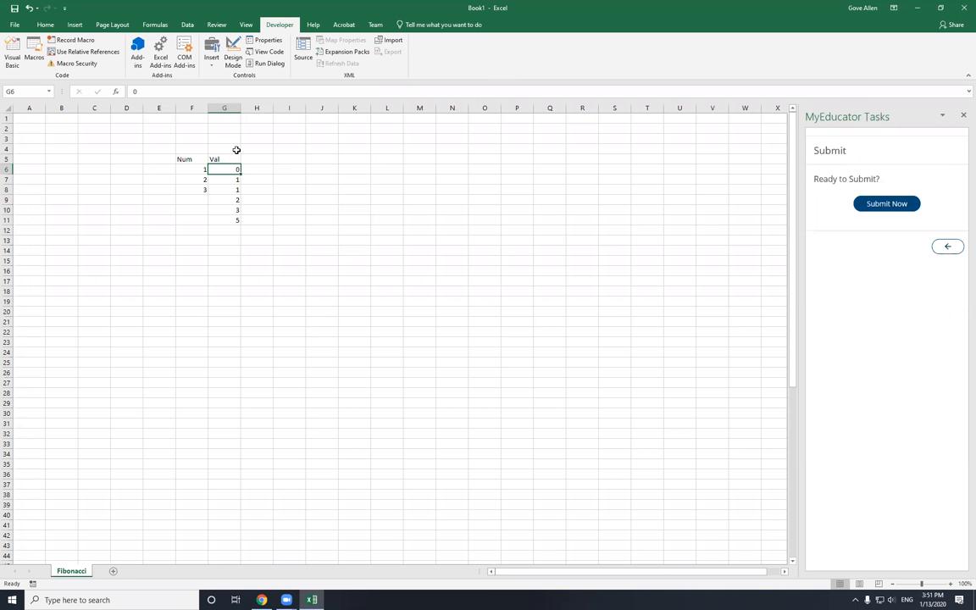
mouse_move(191, 174)
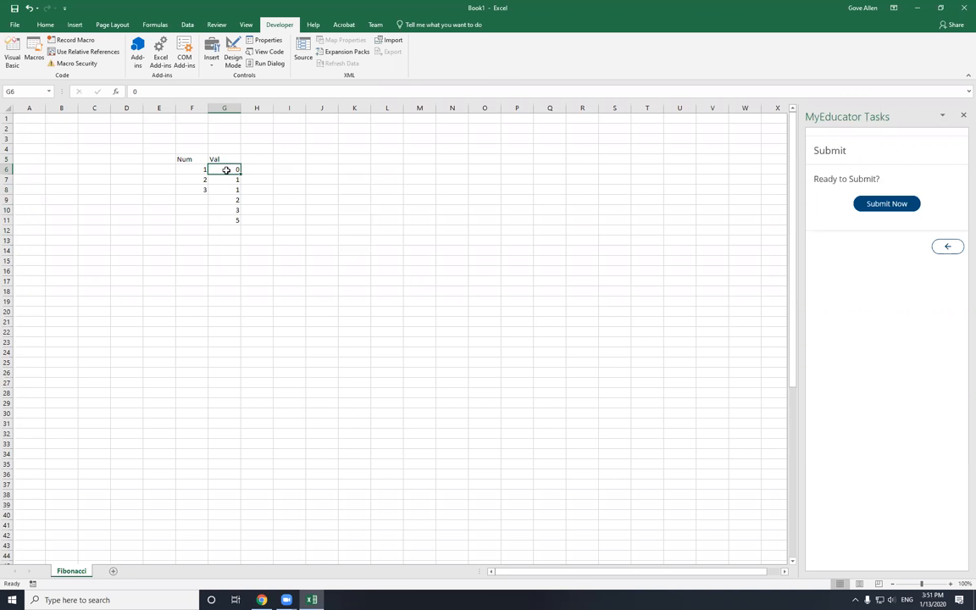
mouse_move(190, 163)
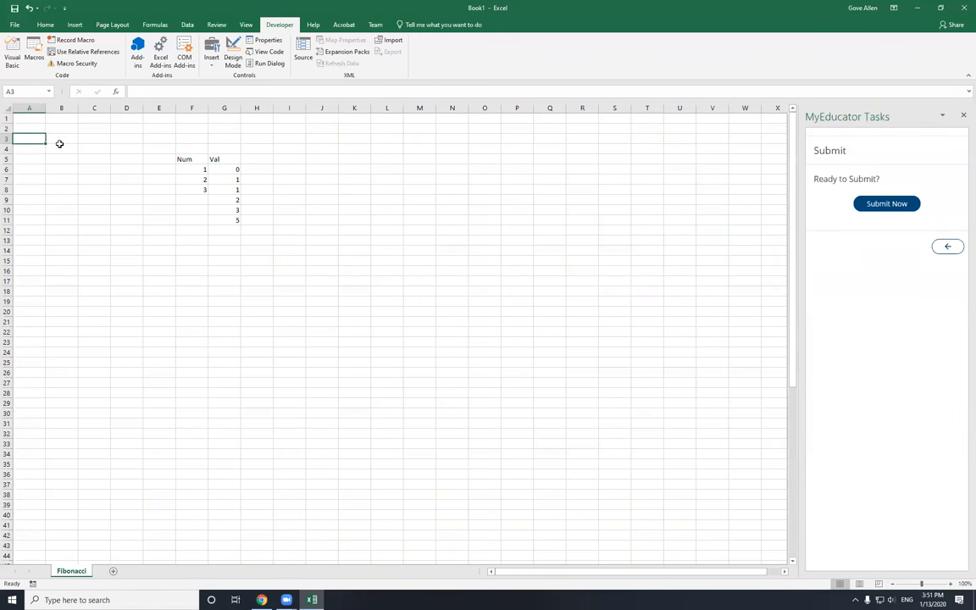
mouse_move(30, 136)
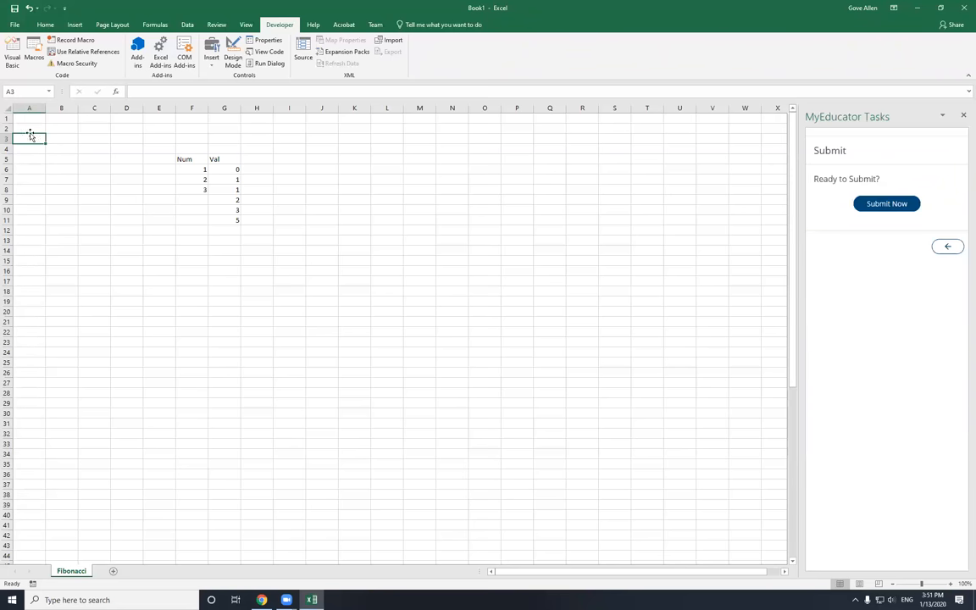